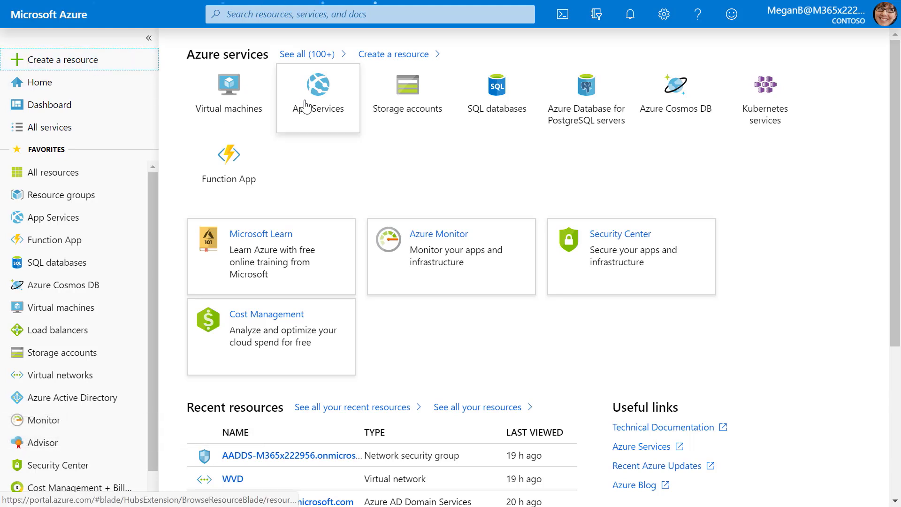
Create a resource, find 'windows virt' and begin the Windows Virtual Desktop - Provision a host pool offering.
{"action": "left_click", "coordinate": [58, 59]}
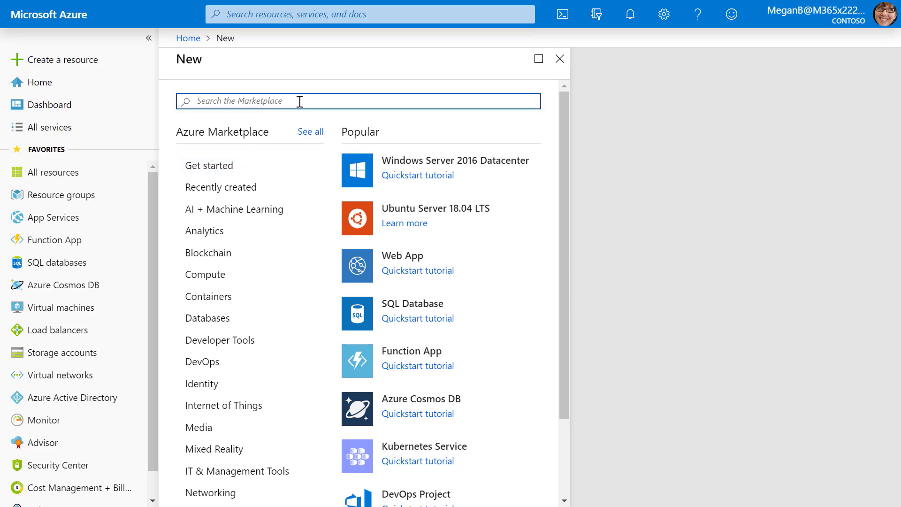
{"action": "type", "text": "windows"}
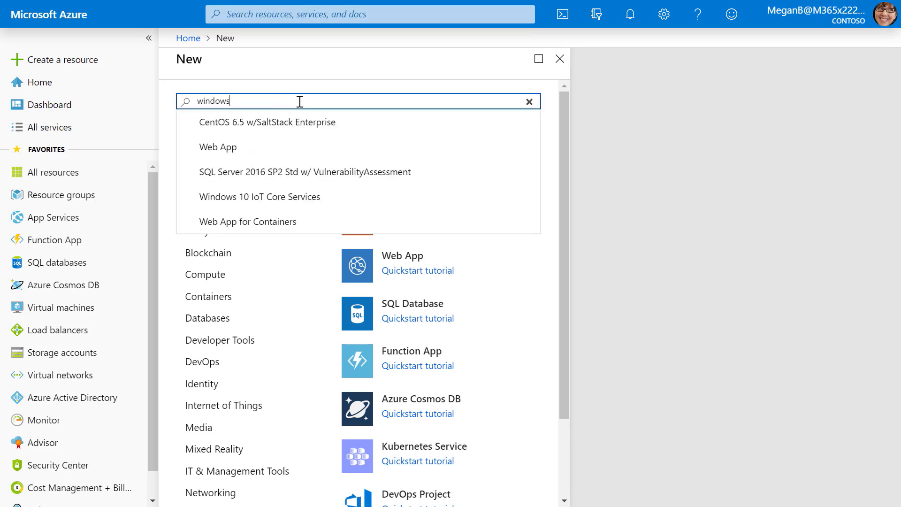
{"action": "type", "text": "virt"}
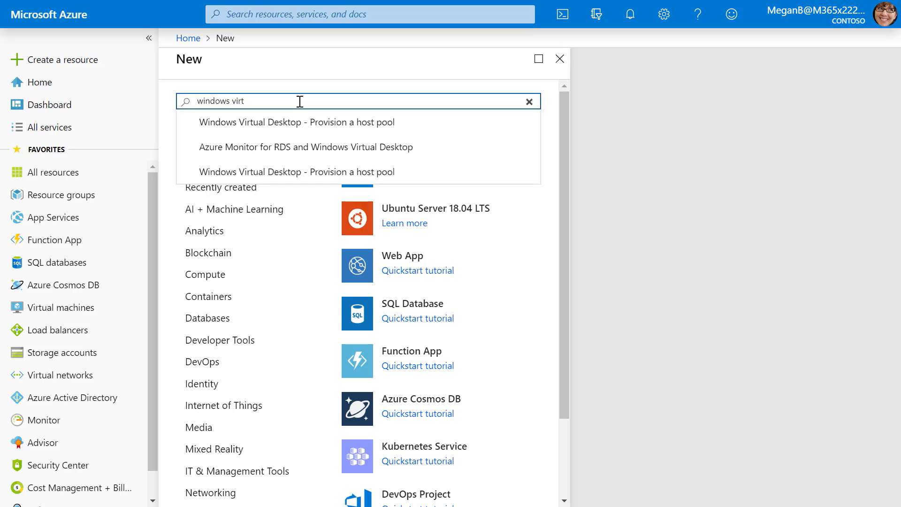
{"action": "left_click", "coordinate": [296, 122]}
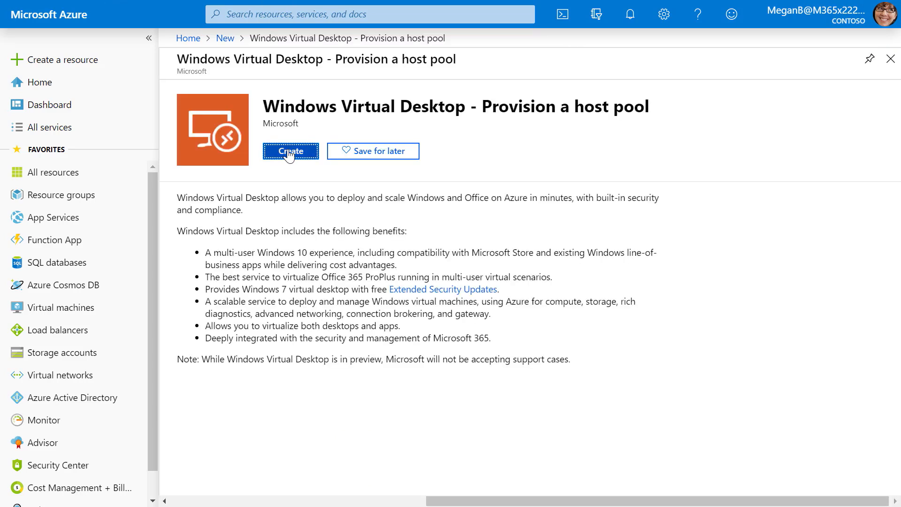
{"action": "left_click", "coordinate": [290, 150]}
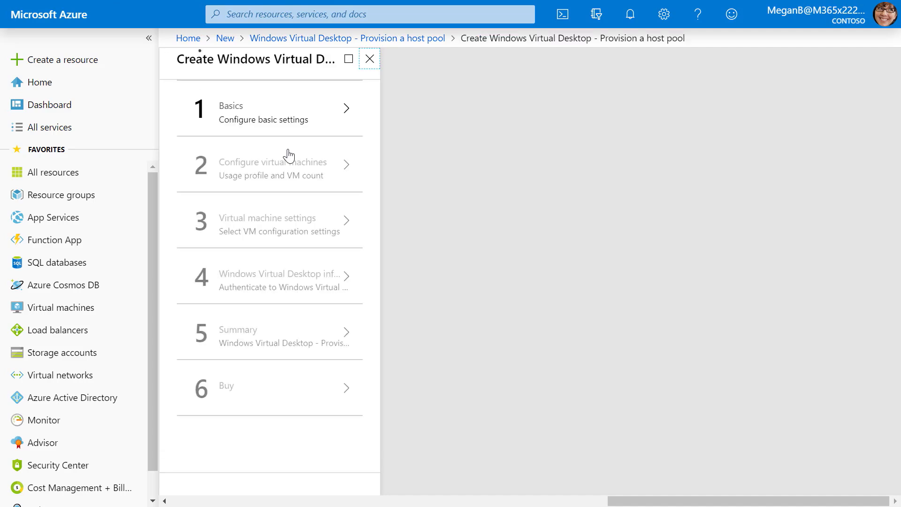
In Basics, name the host pool 'My first hostpool', keep Pooled and enter the default desktop users.
{"action": "left_click", "coordinate": [263, 112]}
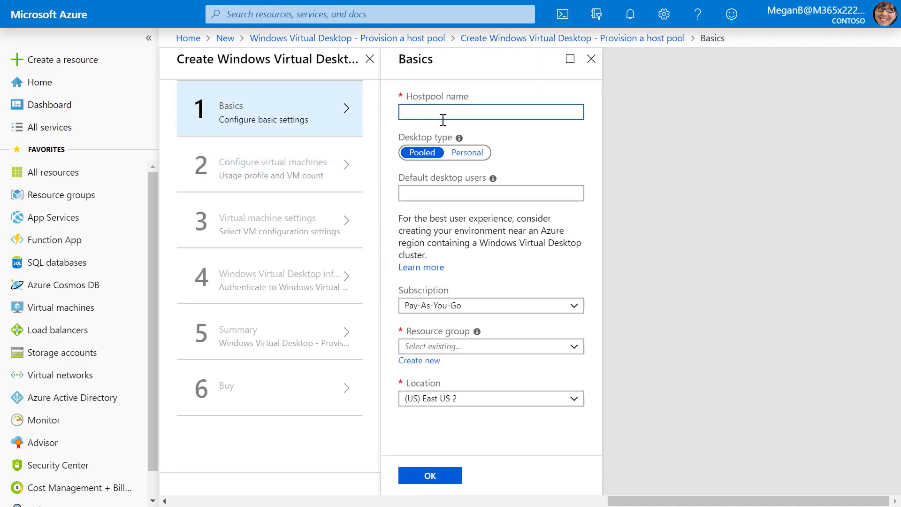
{"action": "type", "text": "My first ho"}
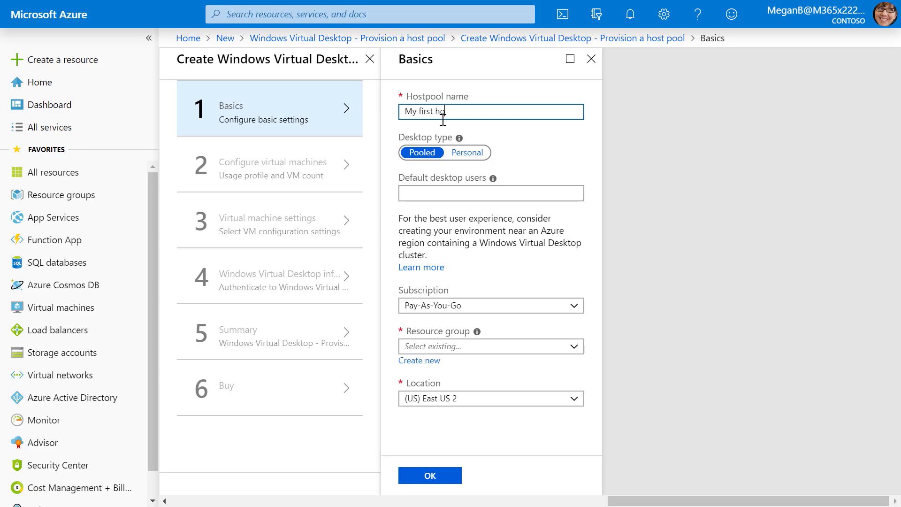
{"action": "type", "text": "stpool"}
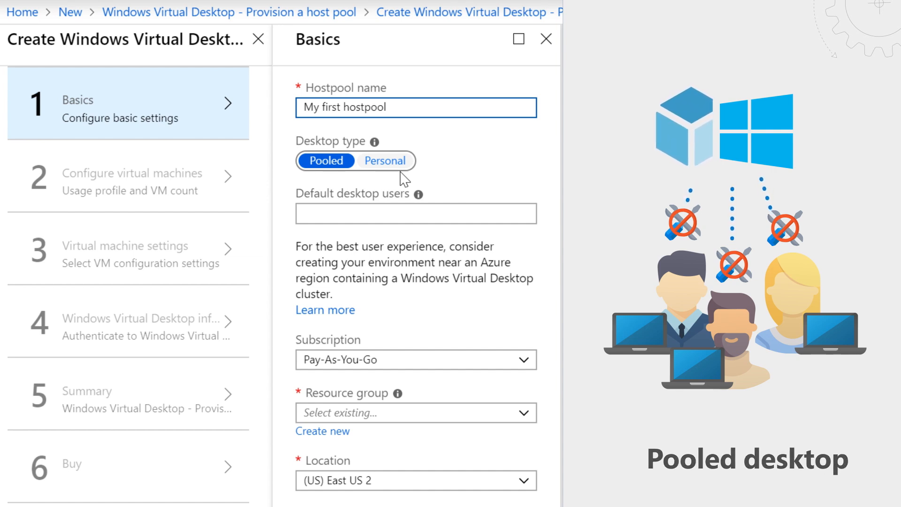
{"action": "left_click", "coordinate": [385, 161]}
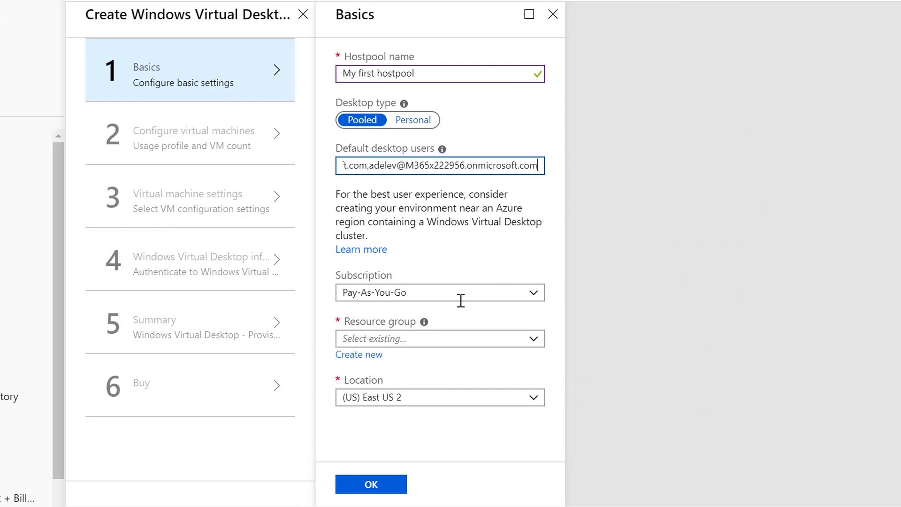
Create a new resource group WVD3 and confirm the Basics blade.
{"action": "left_click", "coordinate": [359, 354]}
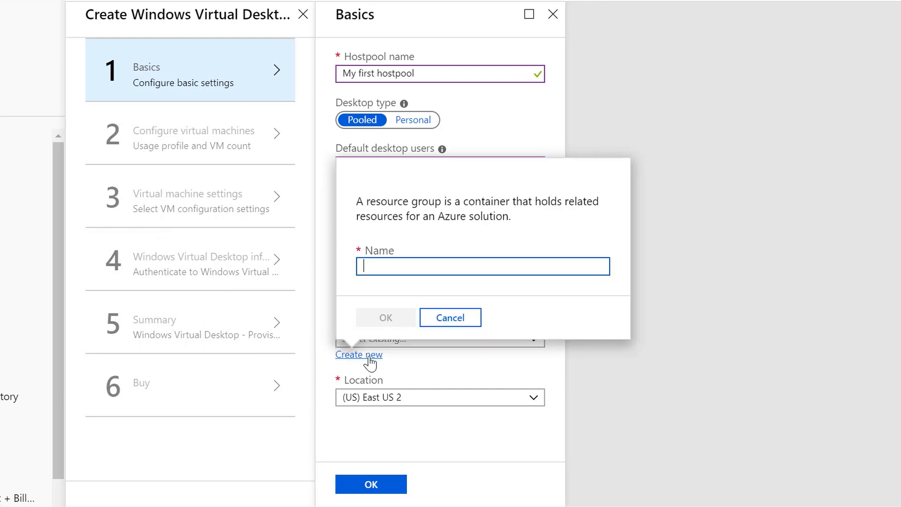
{"action": "type", "text": "WVD3"}
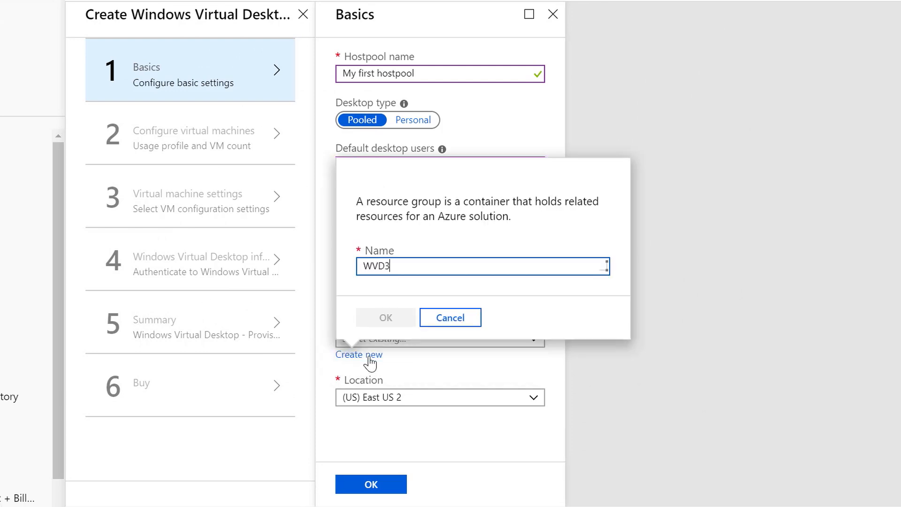
{"action": "left_click", "coordinate": [449, 318]}
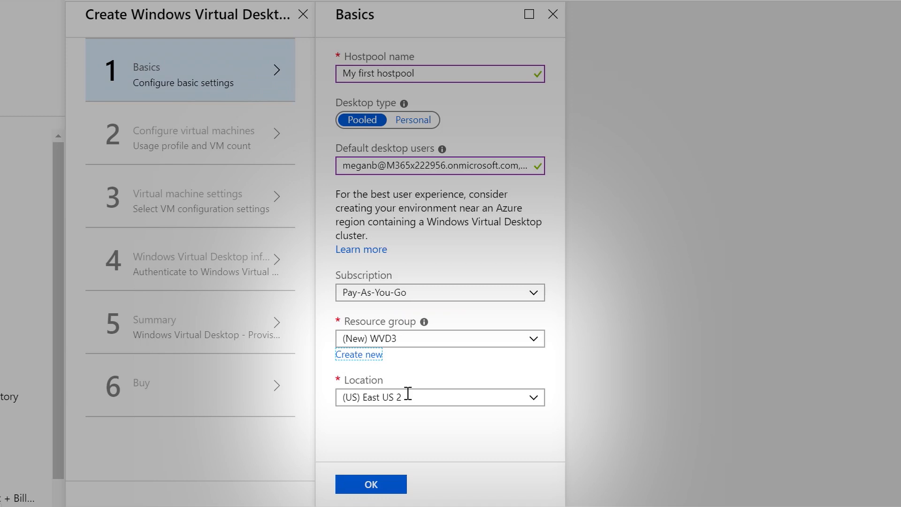
{"action": "left_click", "coordinate": [371, 483]}
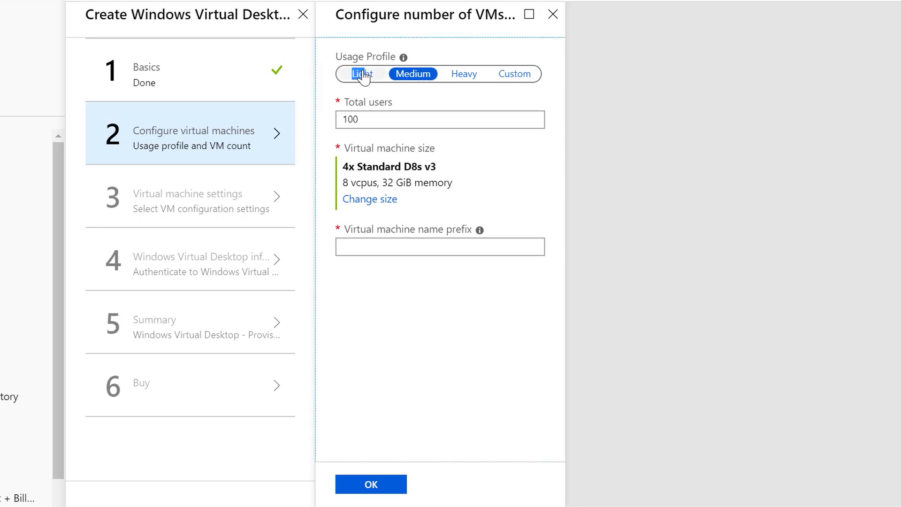
Try the Light and Heavy usage profiles, then settle on Medium for 25 total users.
{"action": "left_click", "coordinate": [362, 74]}
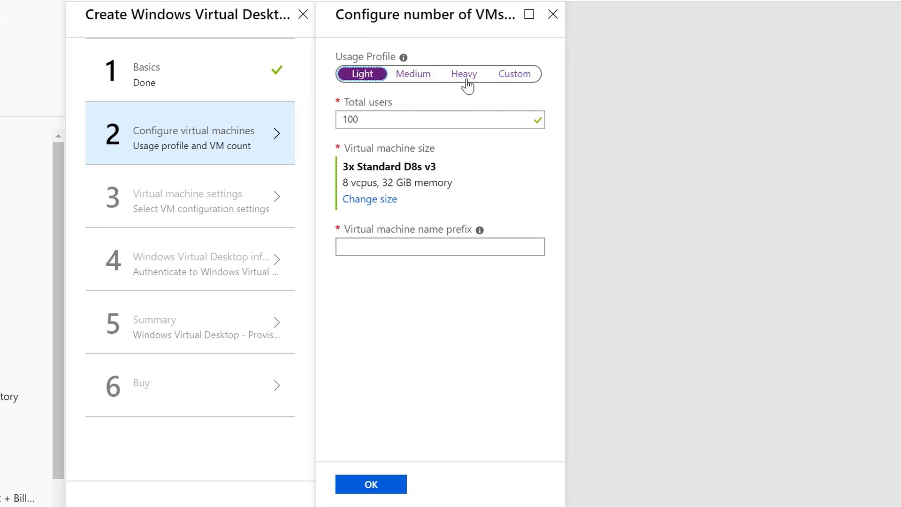
{"action": "left_click", "coordinate": [463, 73]}
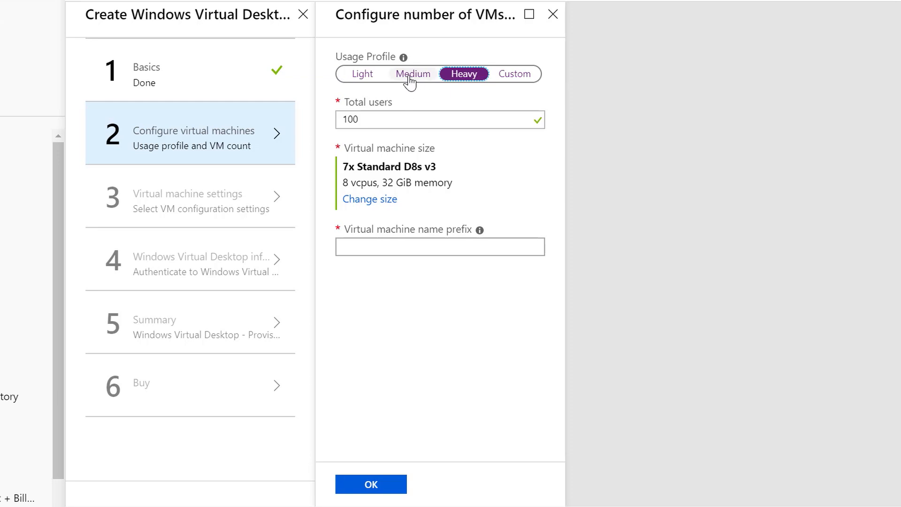
{"action": "left_click", "coordinate": [413, 73]}
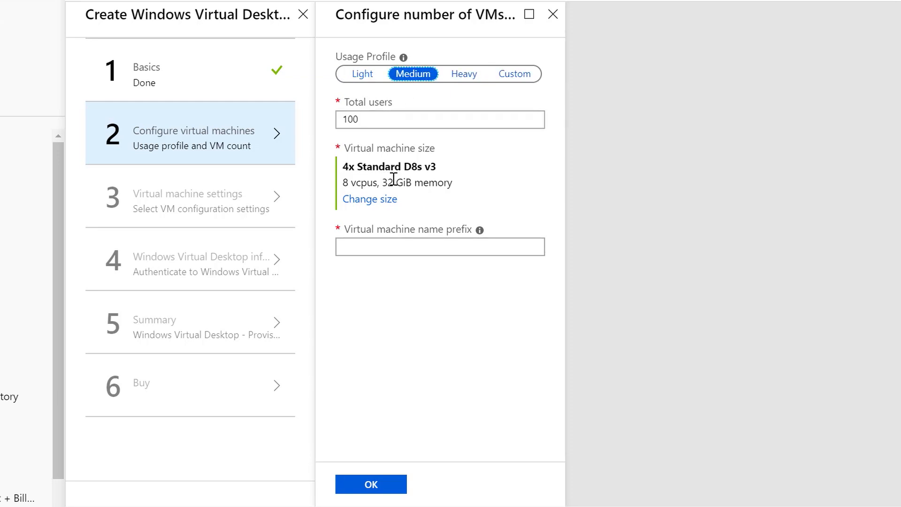
{"action": "left_click", "coordinate": [361, 73]}
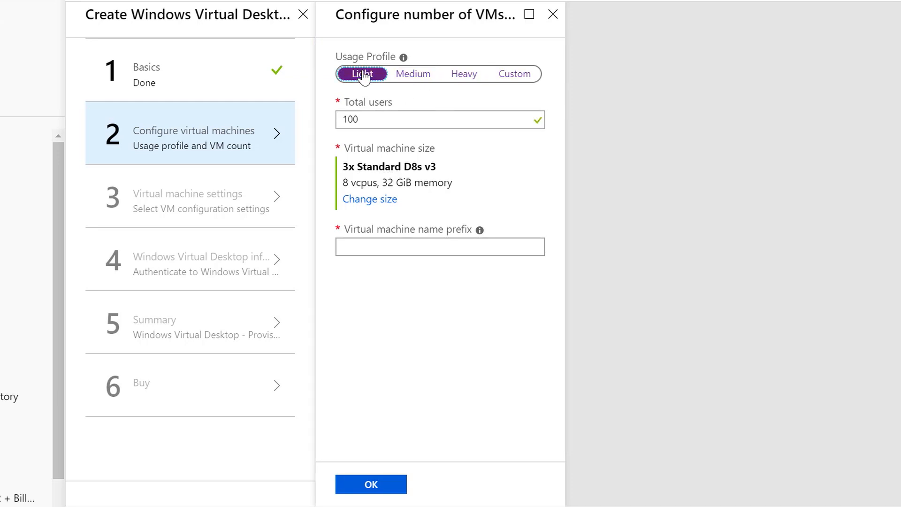
{"action": "mouse_move", "coordinate": [463, 73]}
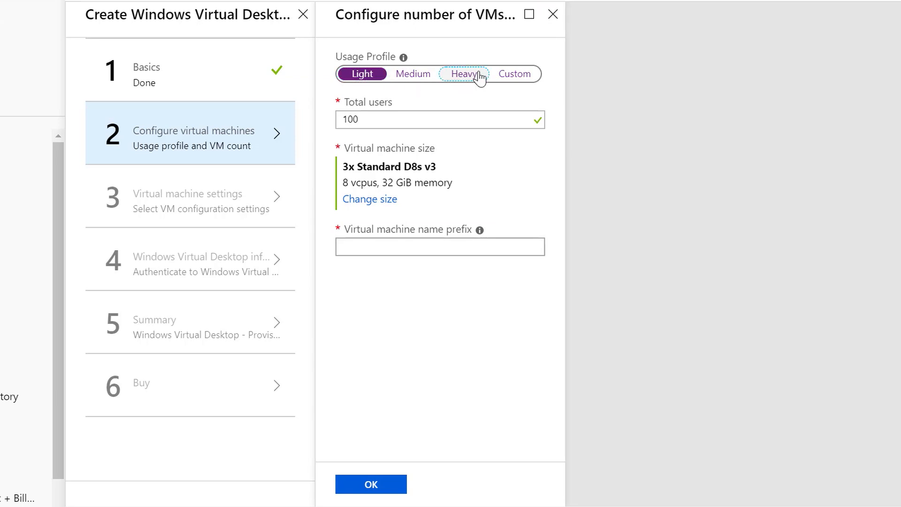
{"action": "left_click", "coordinate": [413, 73]}
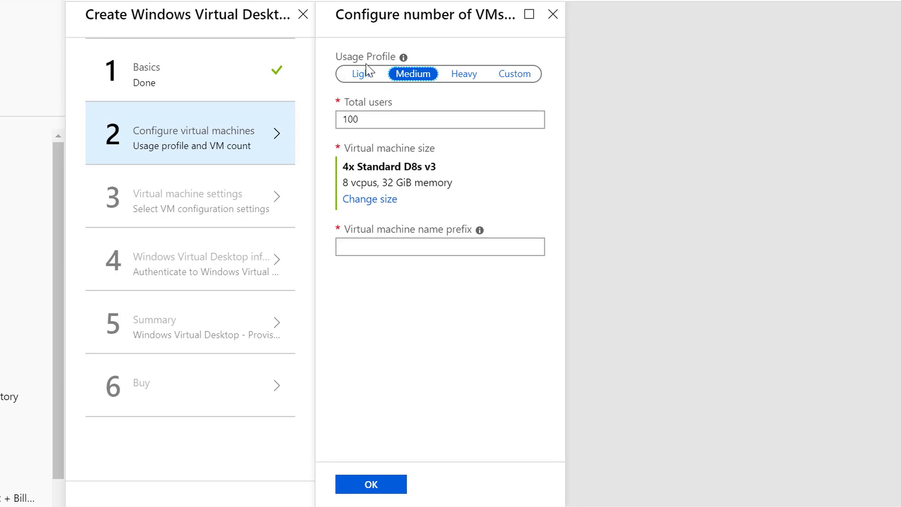
{"action": "left_click", "coordinate": [361, 73]}
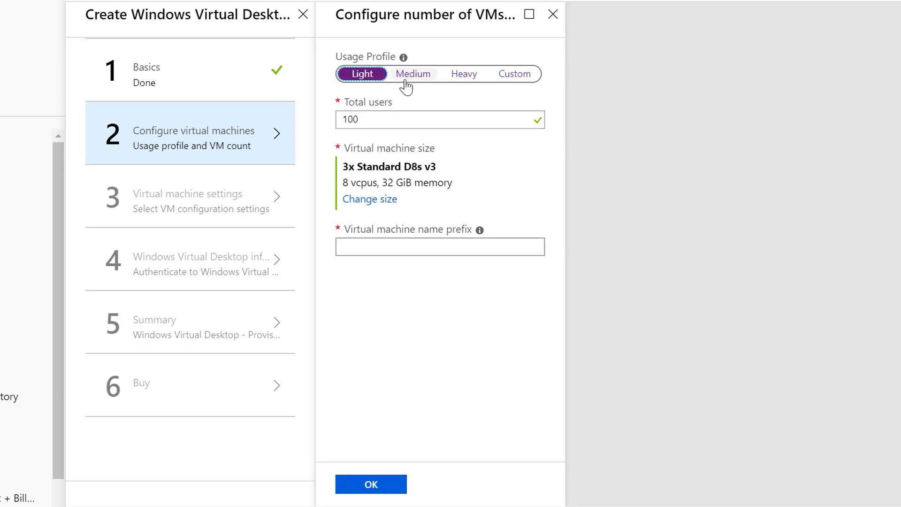
{"action": "left_click", "coordinate": [463, 73]}
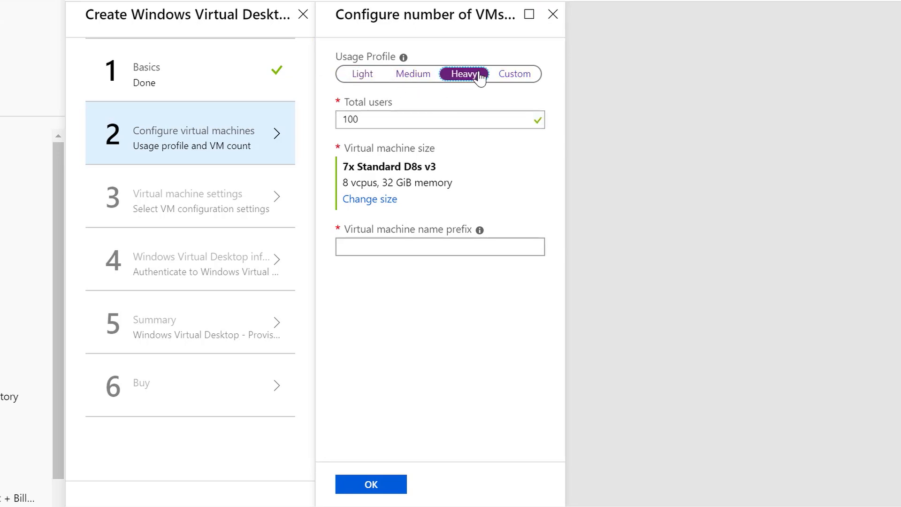
{"action": "left_click", "coordinate": [413, 73]}
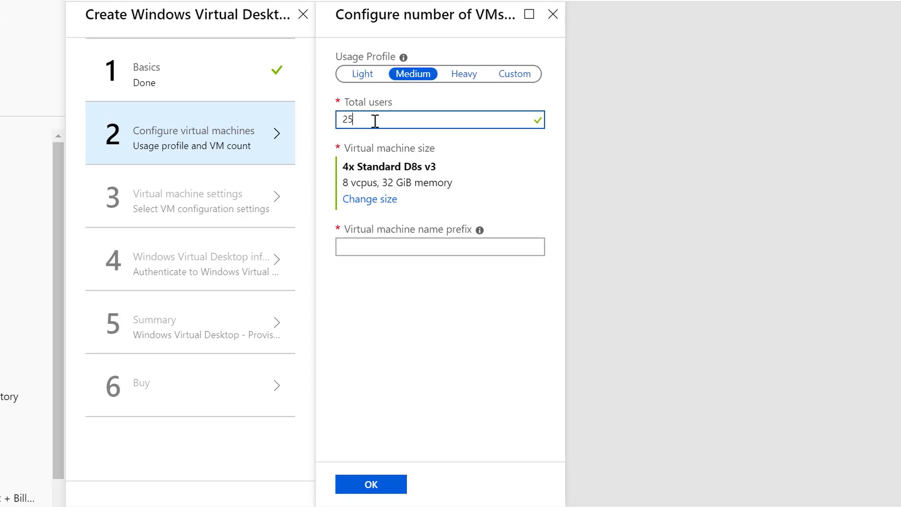
{"action": "mouse_move", "coordinate": [429, 150]}
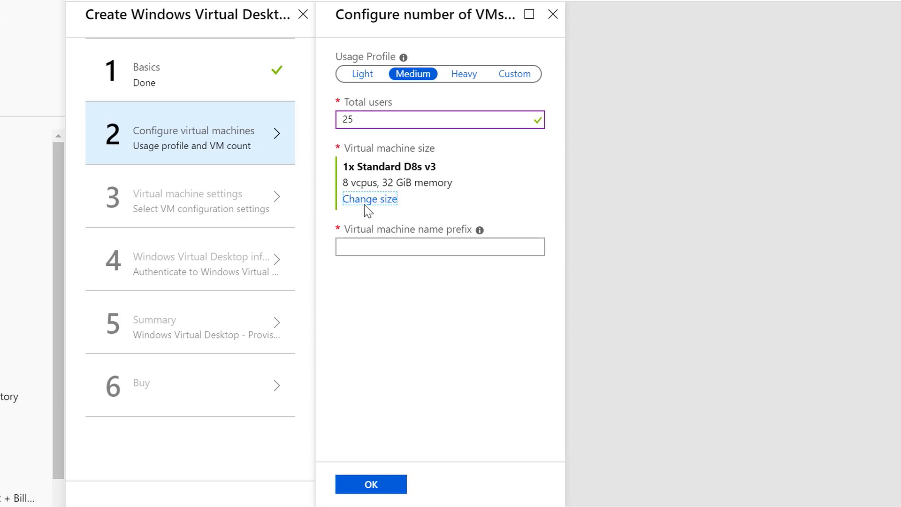
In Change size, filter by Family to GPU only, excluding General purpose, leaving 11 sizes.
{"action": "left_click", "coordinate": [370, 199]}
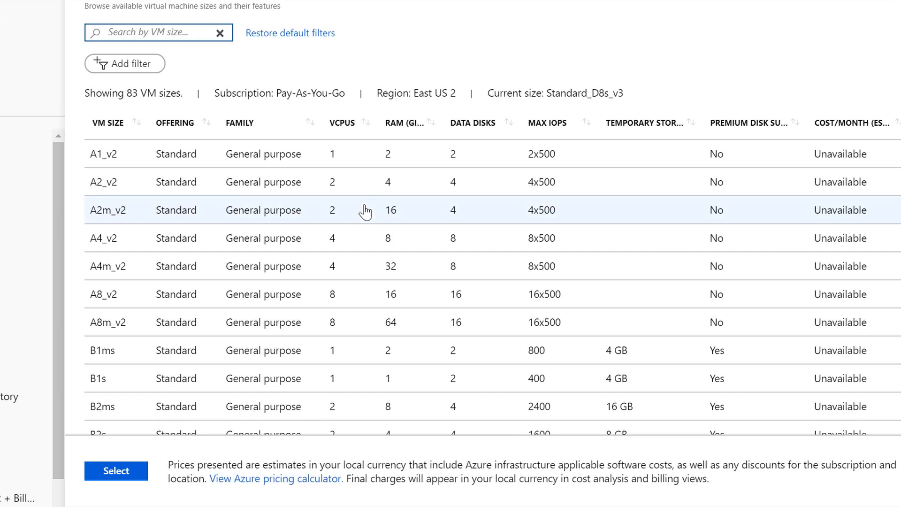
{"action": "left_click", "coordinate": [124, 63]}
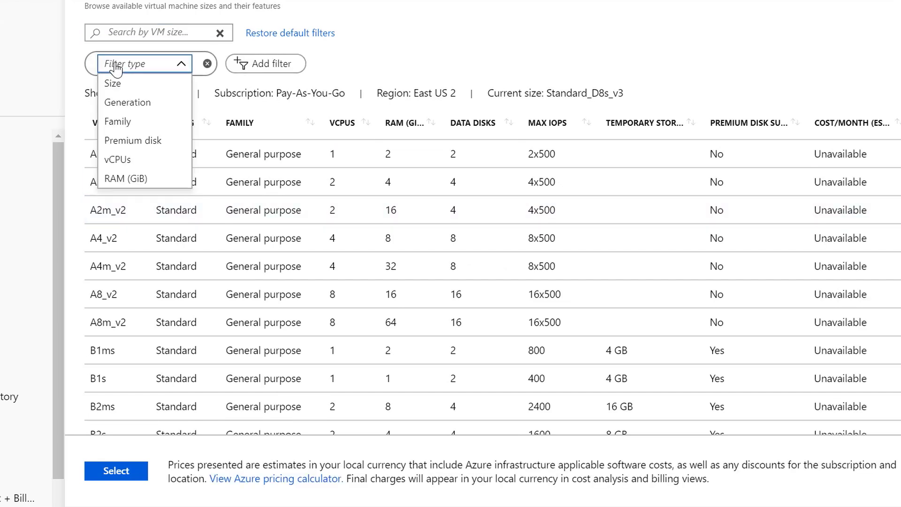
{"action": "left_click", "coordinate": [117, 121]}
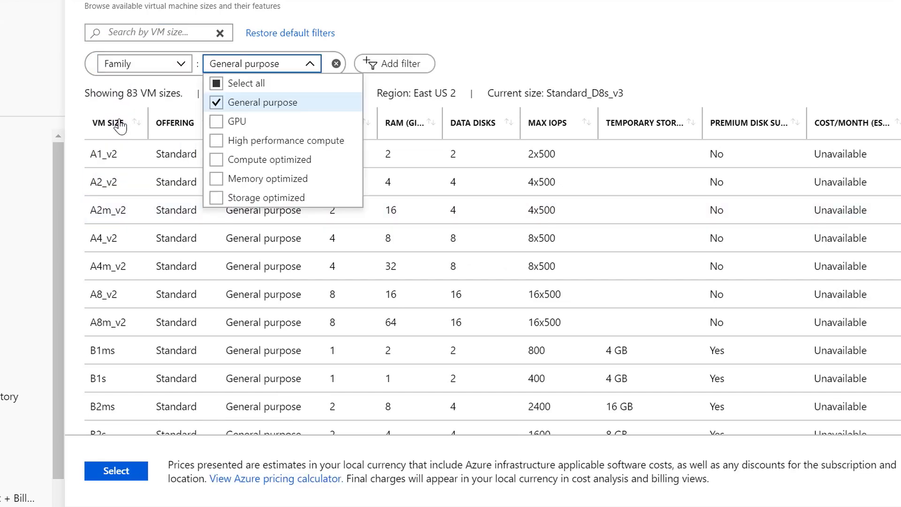
{"action": "left_click", "coordinate": [217, 102]}
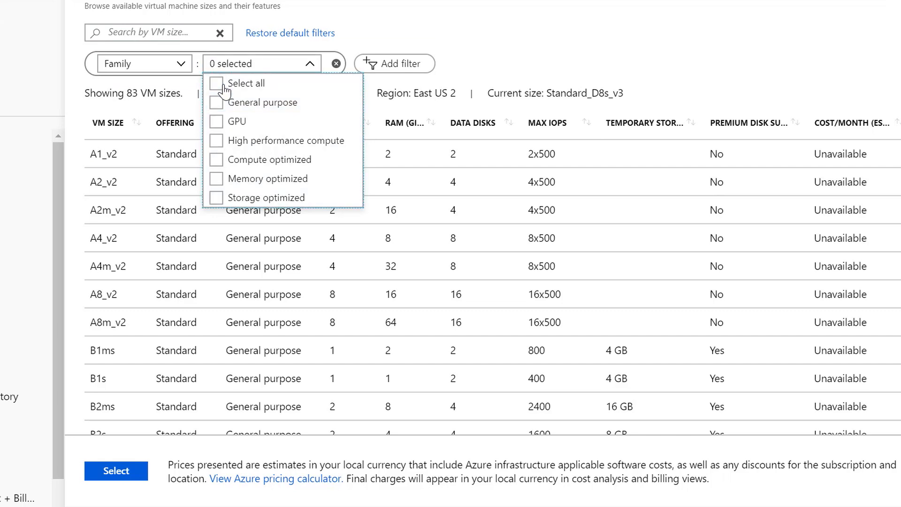
{"action": "left_click", "coordinate": [217, 121]}
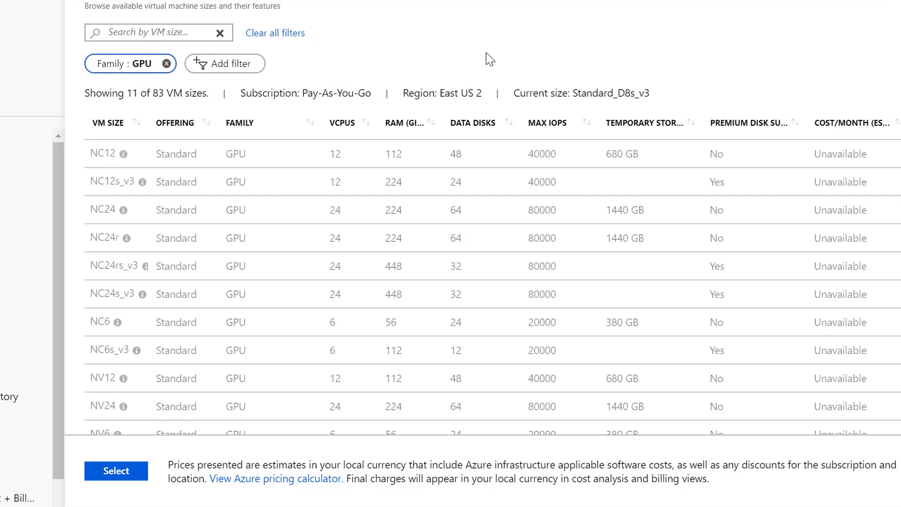
{"action": "mouse_move", "coordinate": [893, 5]}
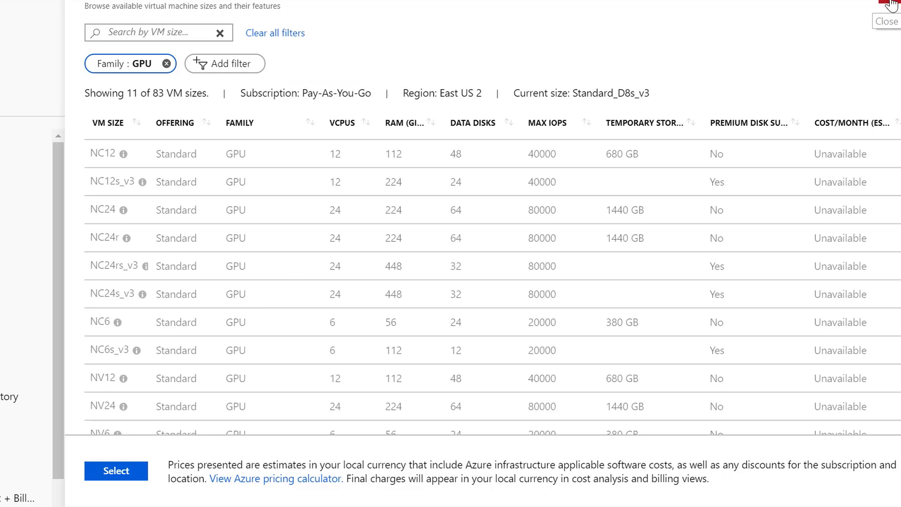
Set the virtual machine name prefix to wvd and confirm the VM count step.
{"action": "left_click", "coordinate": [885, 21]}
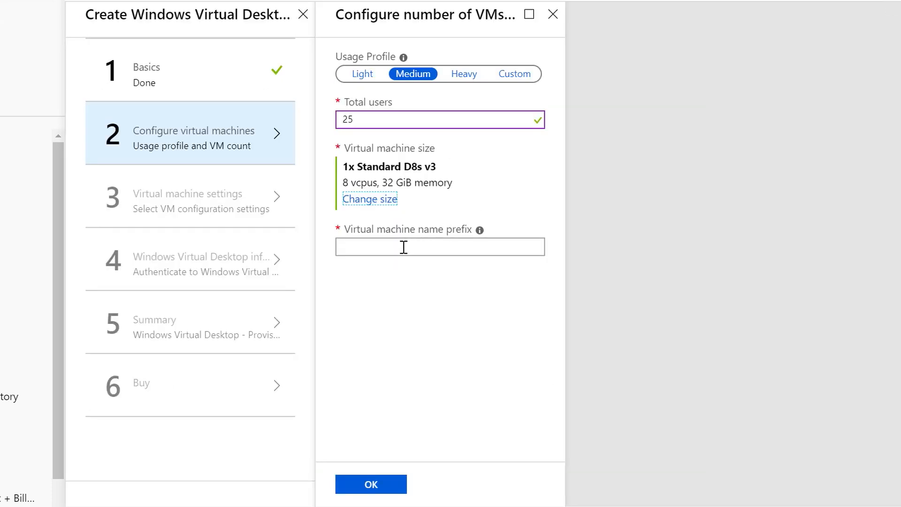
{"action": "type", "text": "wv"}
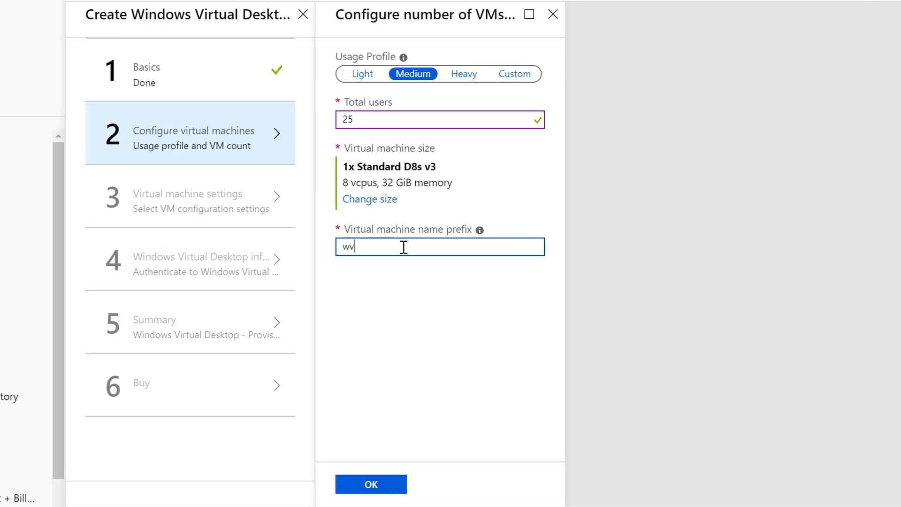
{"action": "type", "text": "d"}
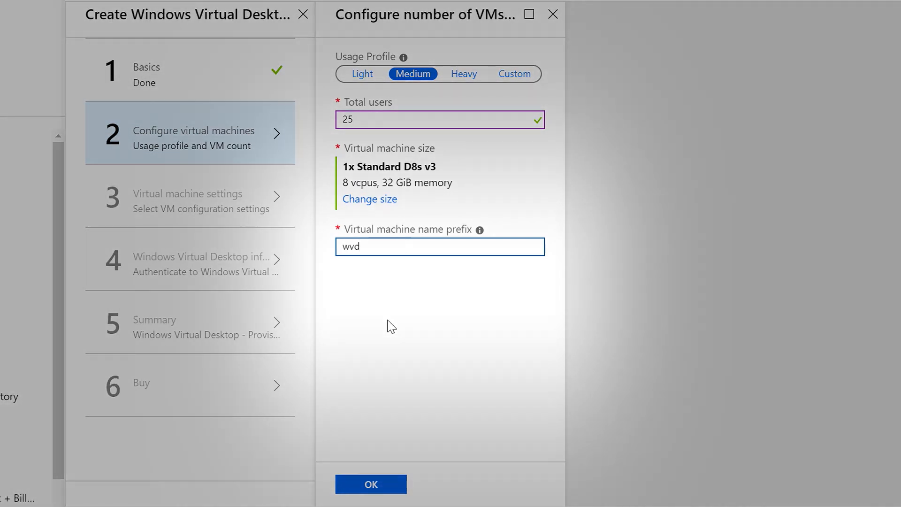
{"action": "mouse_move", "coordinate": [377, 439]}
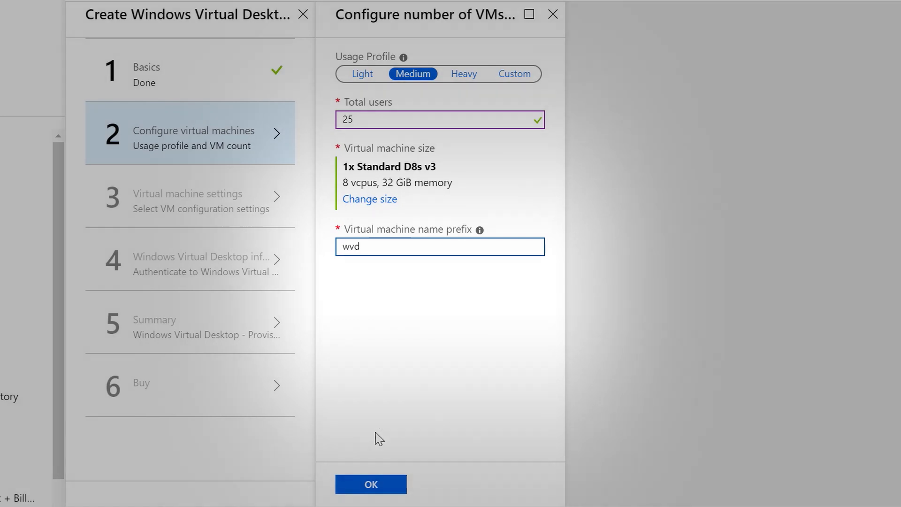
{"action": "left_click", "coordinate": [371, 485]}
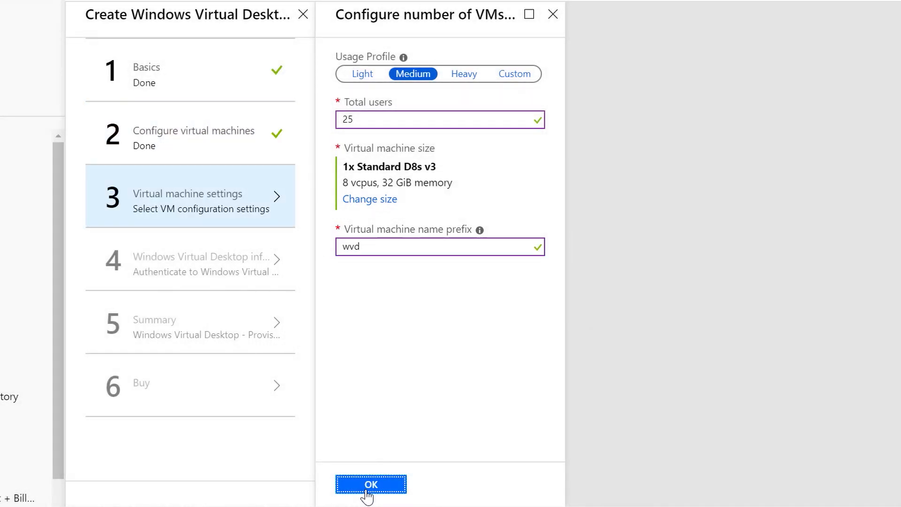
Try Blob storage and Managed image sources, then return to the Gallery Windows 10 multi-session image.
{"action": "left_click", "coordinate": [371, 485]}
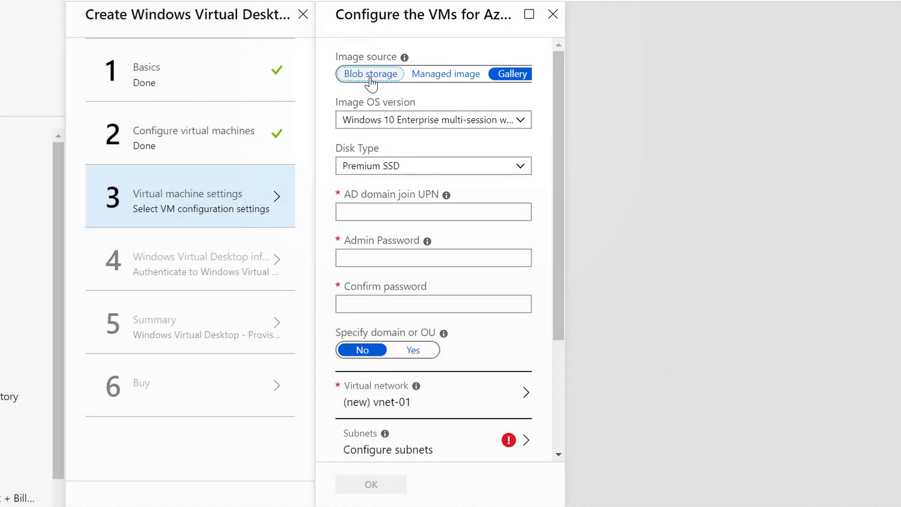
{"action": "left_click", "coordinate": [371, 73]}
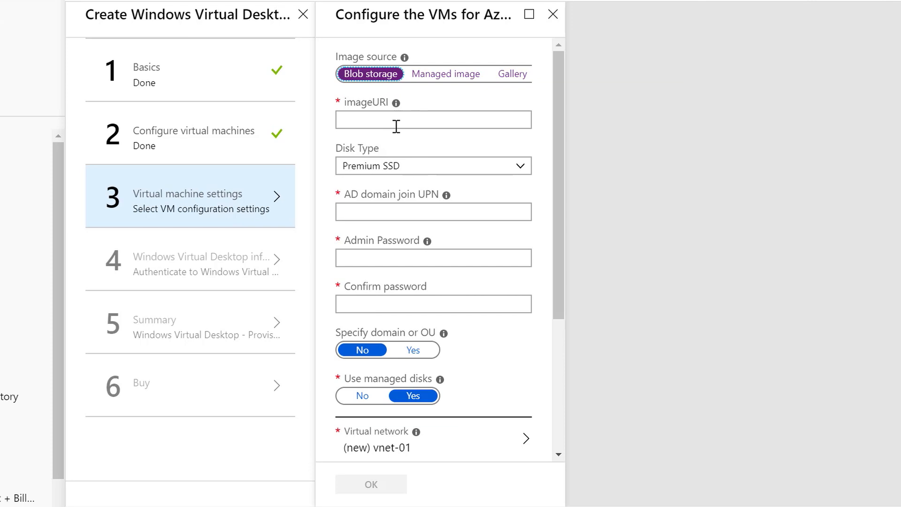
{"action": "mouse_move", "coordinate": [422, 98]}
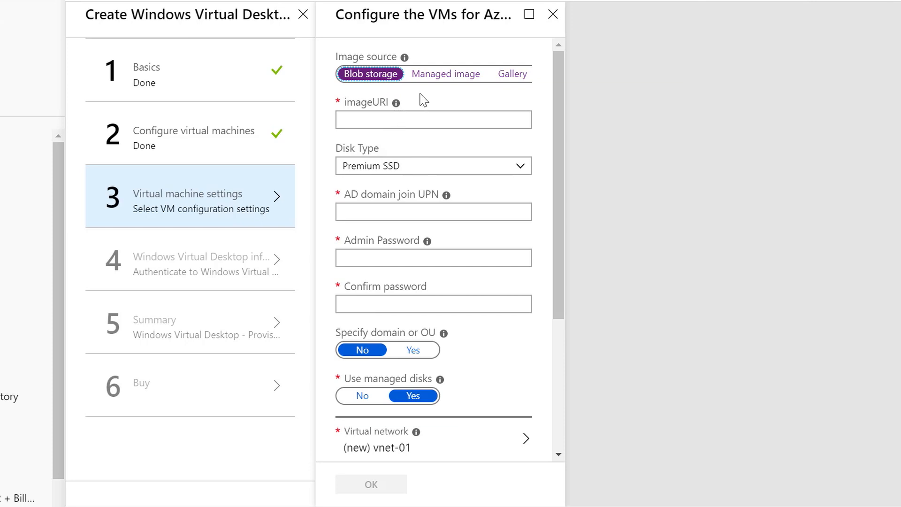
{"action": "left_click", "coordinate": [445, 74]}
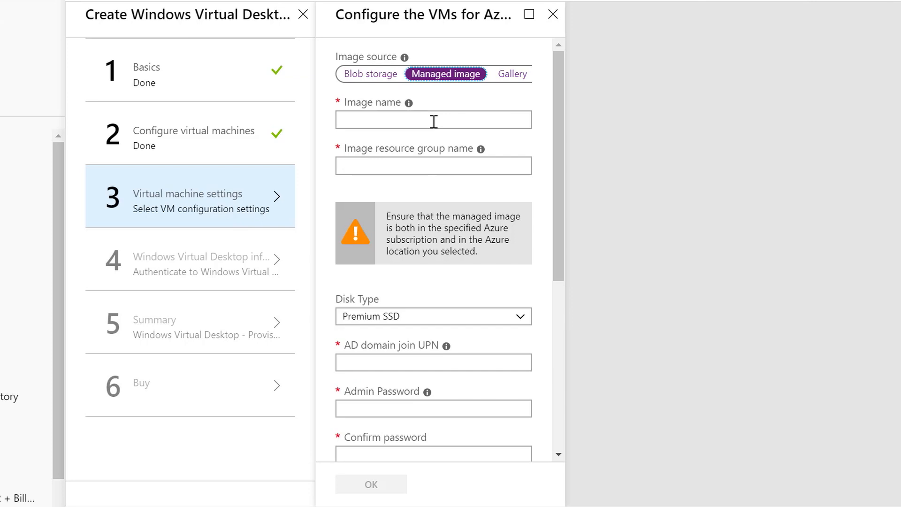
{"action": "left_click", "coordinate": [511, 74]}
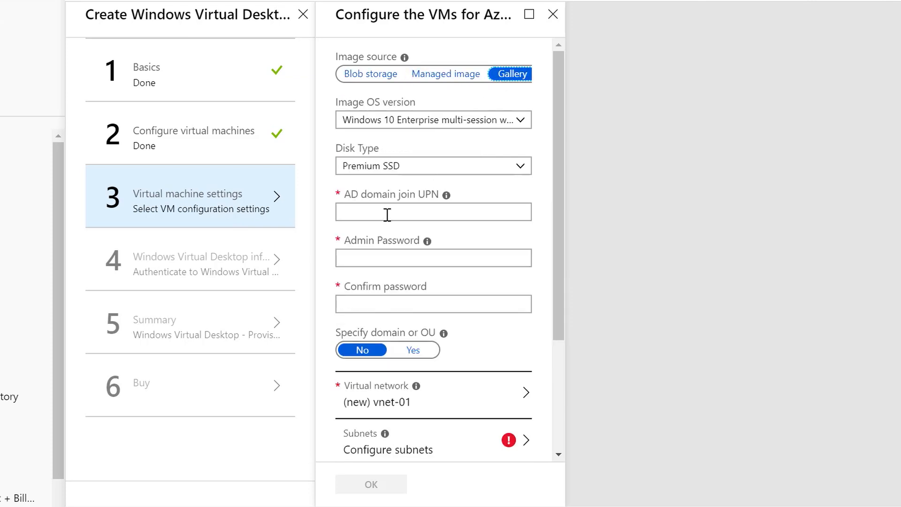
{"action": "mouse_move", "coordinate": [376, 219]}
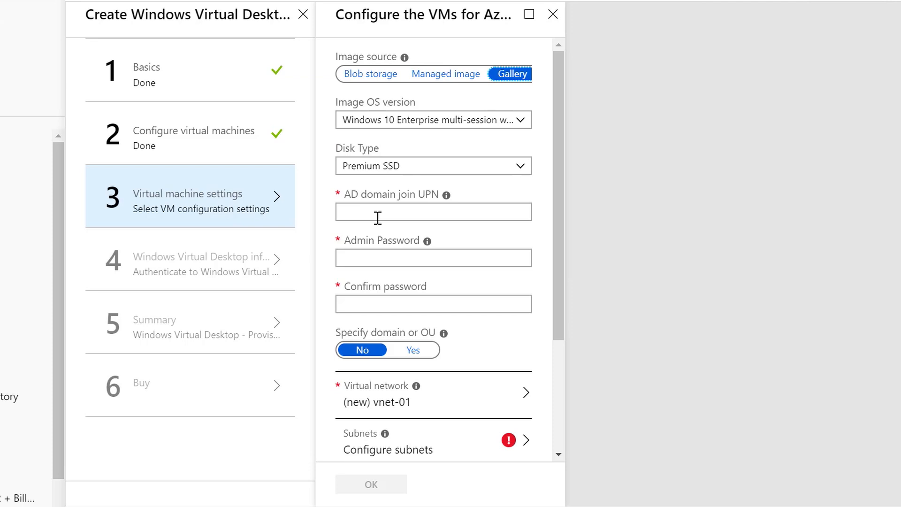
{"action": "left_click", "coordinate": [433, 212]}
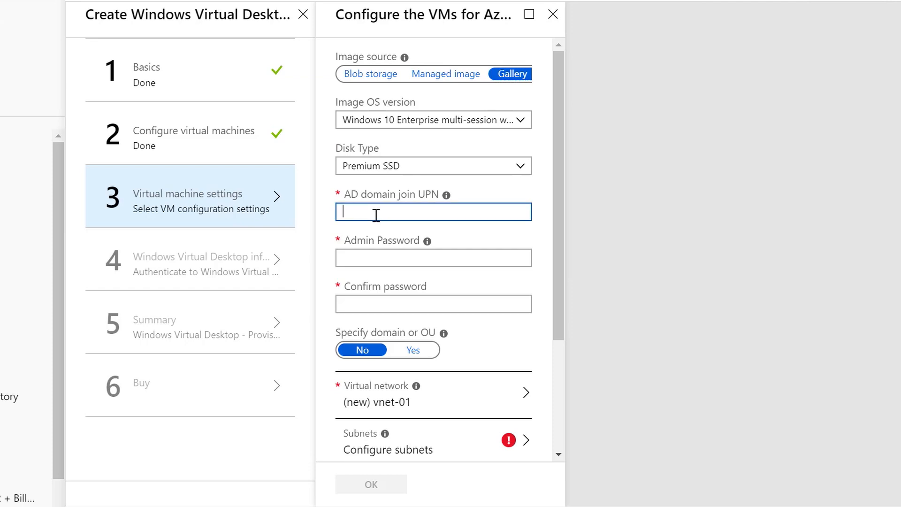
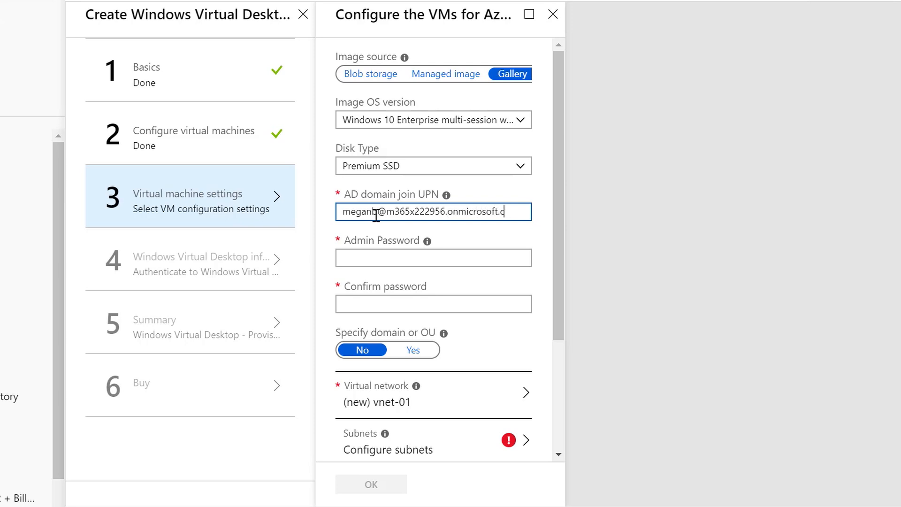
{"action": "left_click", "coordinate": [433, 258]}
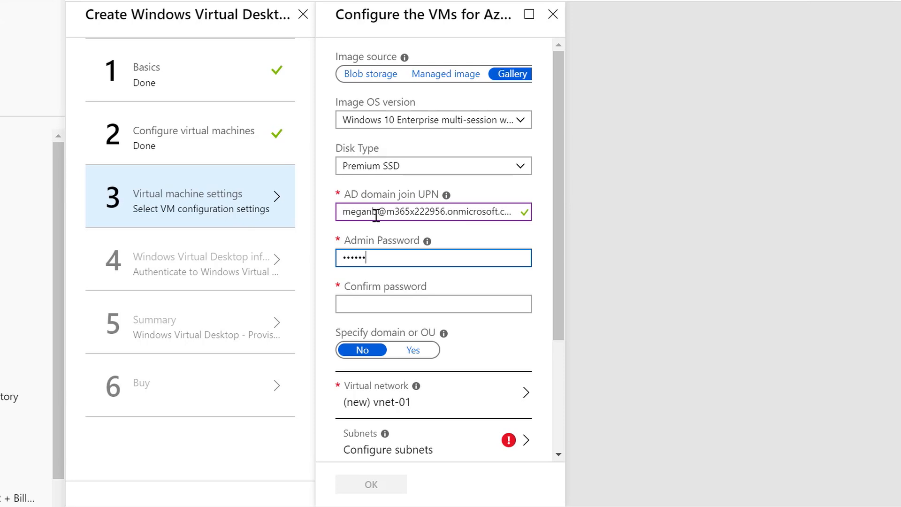
{"action": "type", "text": "•"}
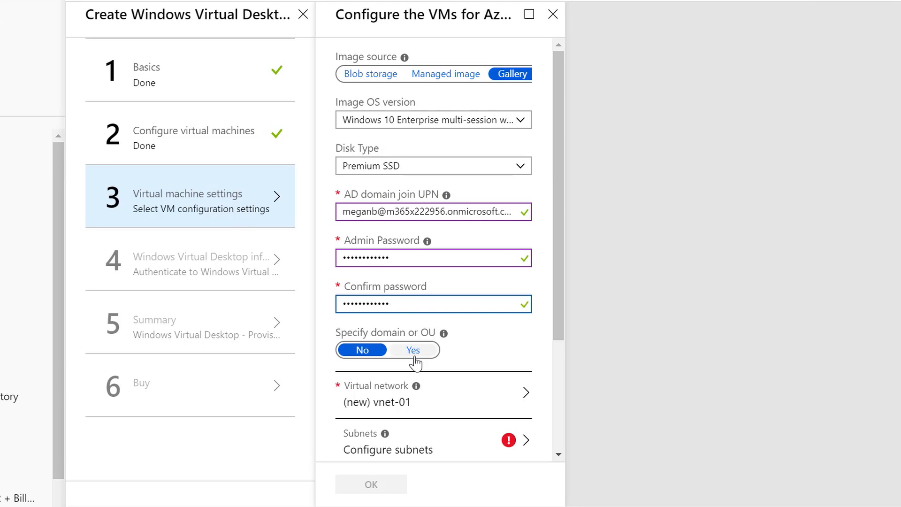
Set Specify domain or OU to Yes and enter the m365x...onmicrosoft.com domain to join.
{"action": "left_click", "coordinate": [412, 349]}
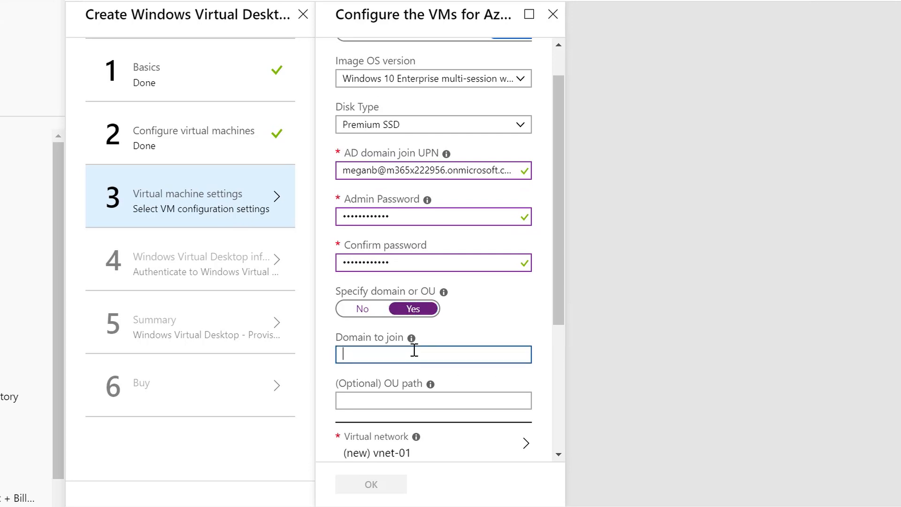
{"action": "type", "text": "m365"}
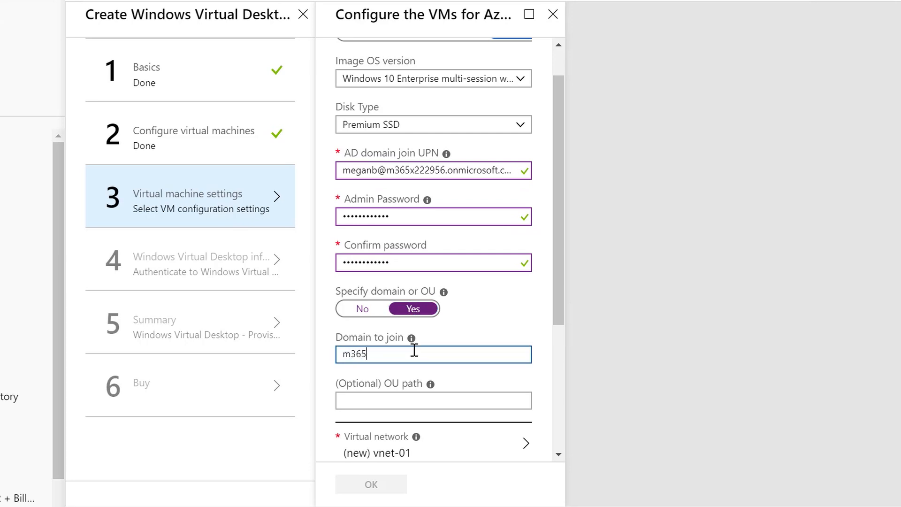
{"action": "type", "text": "x222956"}
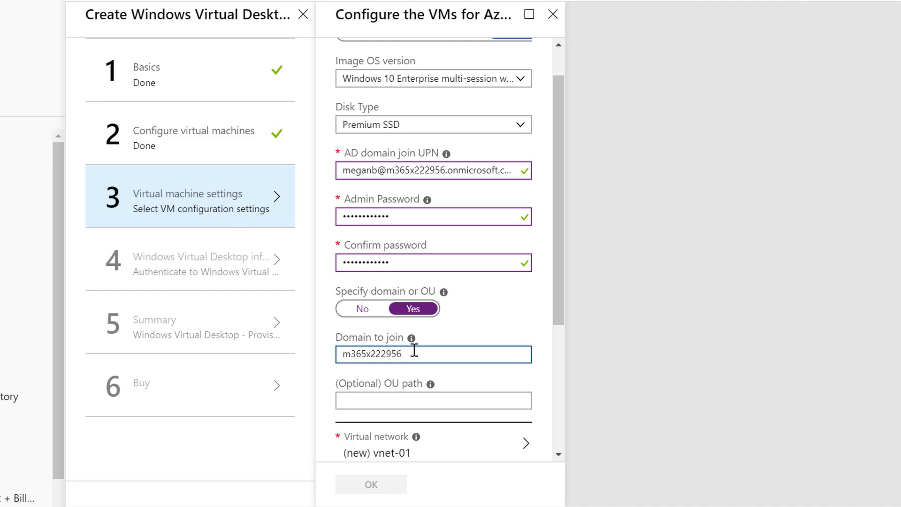
{"action": "type", "text": ".onm"}
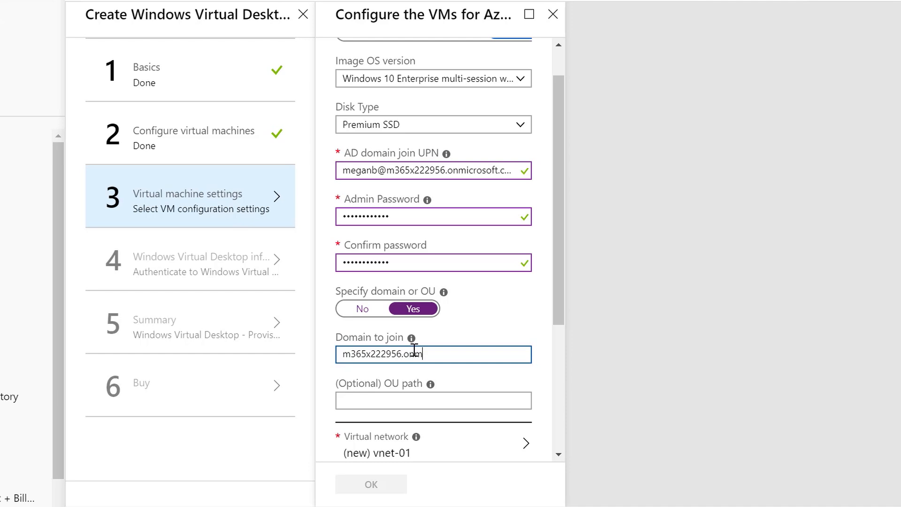
{"action": "type", "text": "micr"}
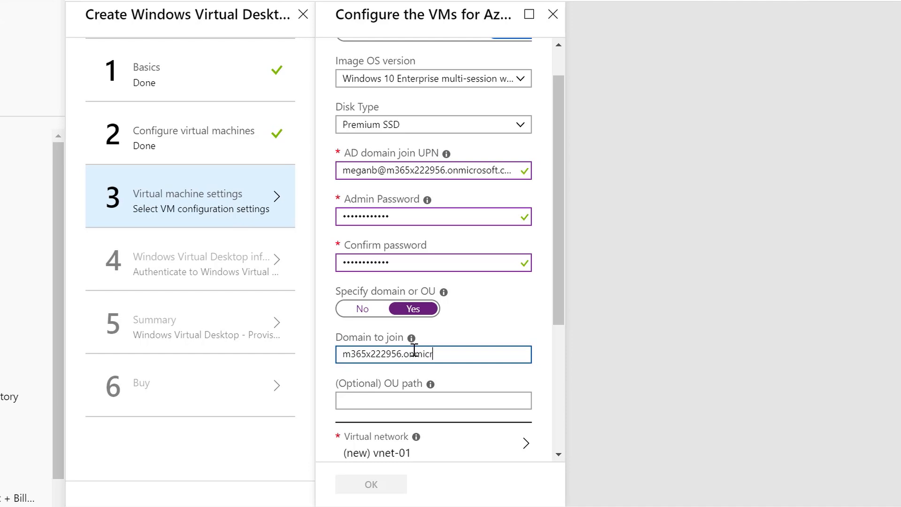
{"action": "type", "text": "osoft.com"}
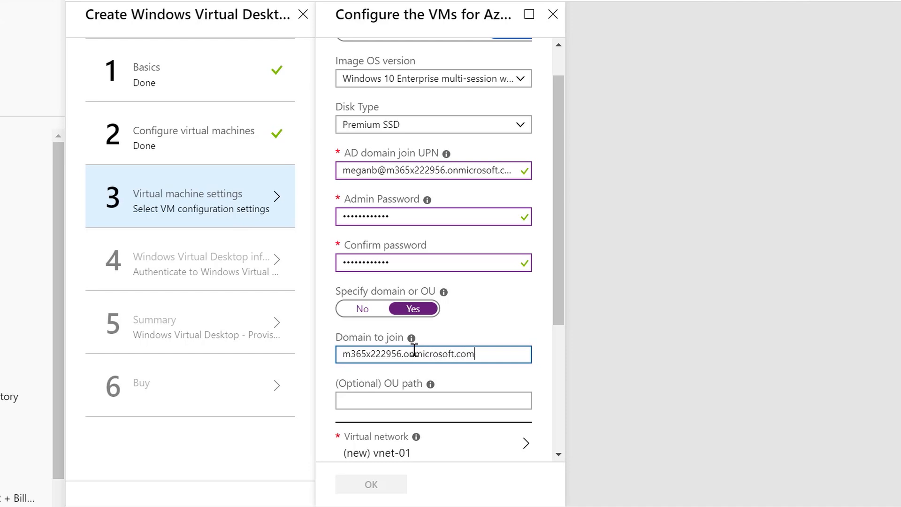
Choose the existing WVD virtual network with the DomainServices subnet and confirm the VM settings.
{"action": "scroll", "scroll_direction": "down", "scroll_amount": 3}
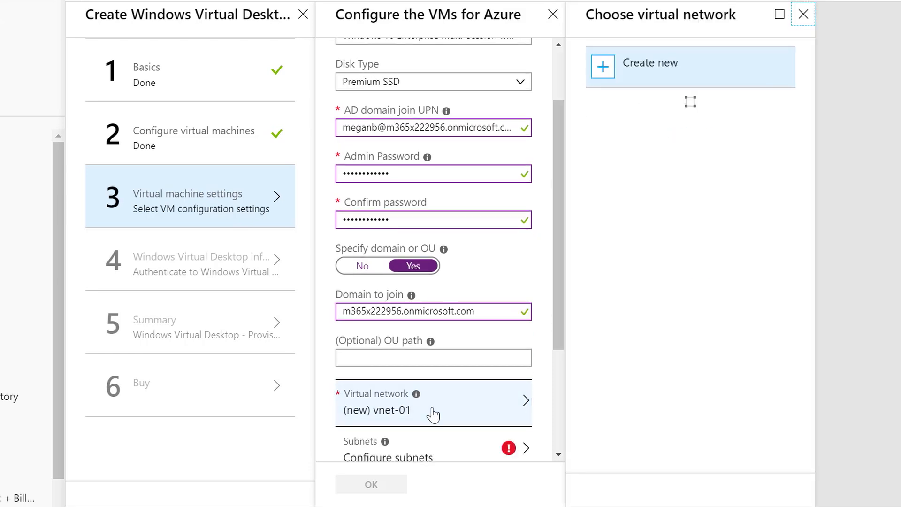
{"action": "left_click", "coordinate": [650, 63]}
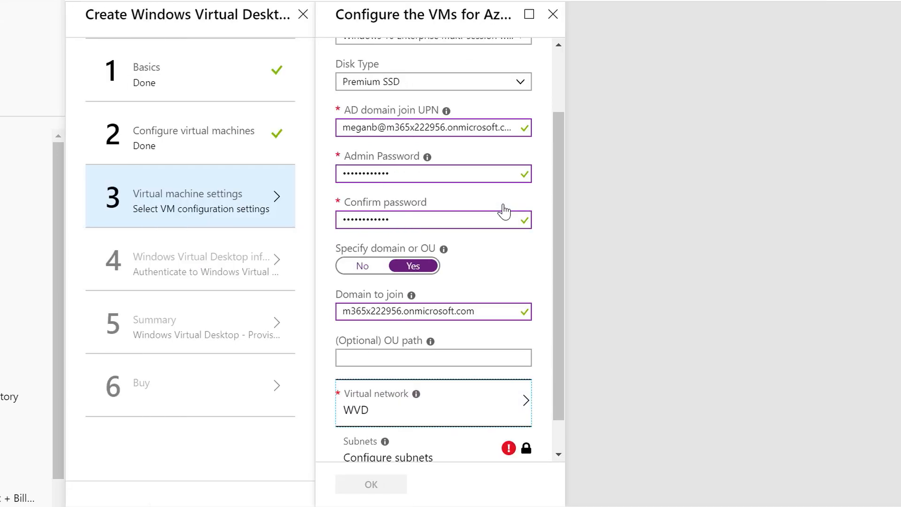
{"action": "mouse_move", "coordinate": [727, 243]}
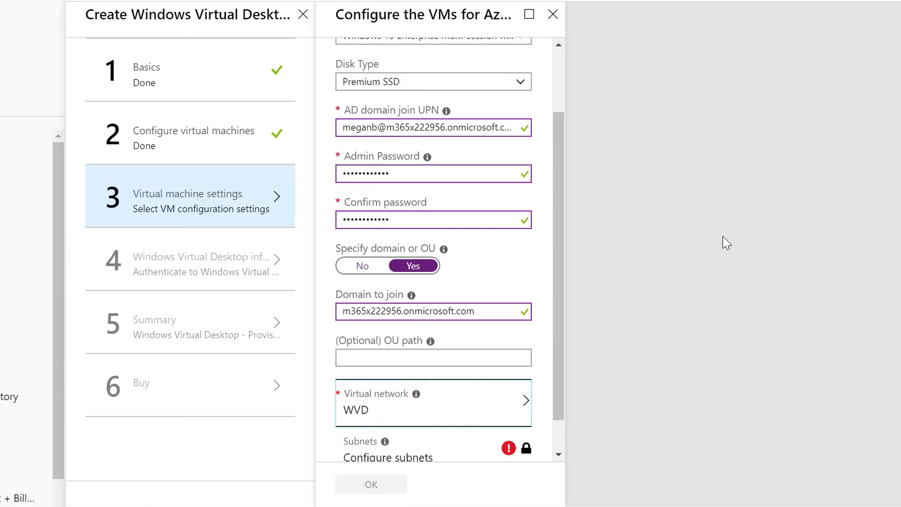
{"action": "mouse_move", "coordinate": [445, 445]}
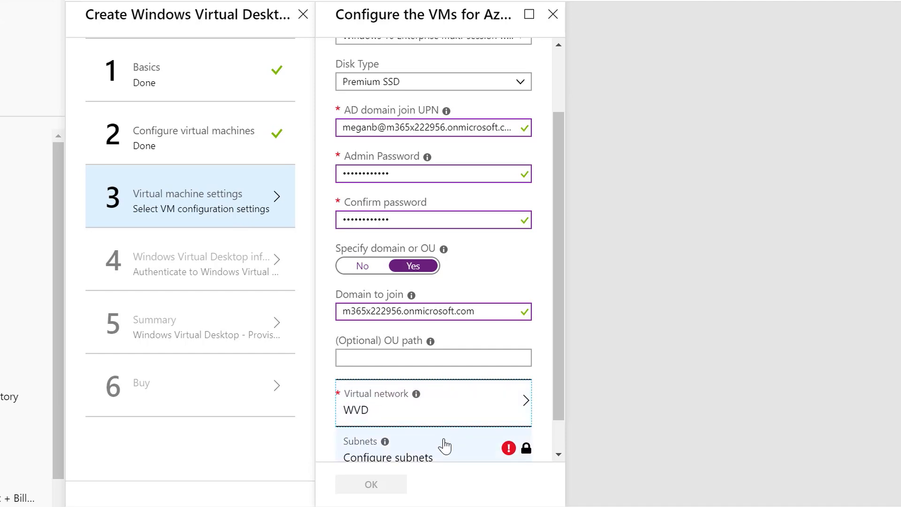
{"action": "left_click", "coordinate": [388, 449]}
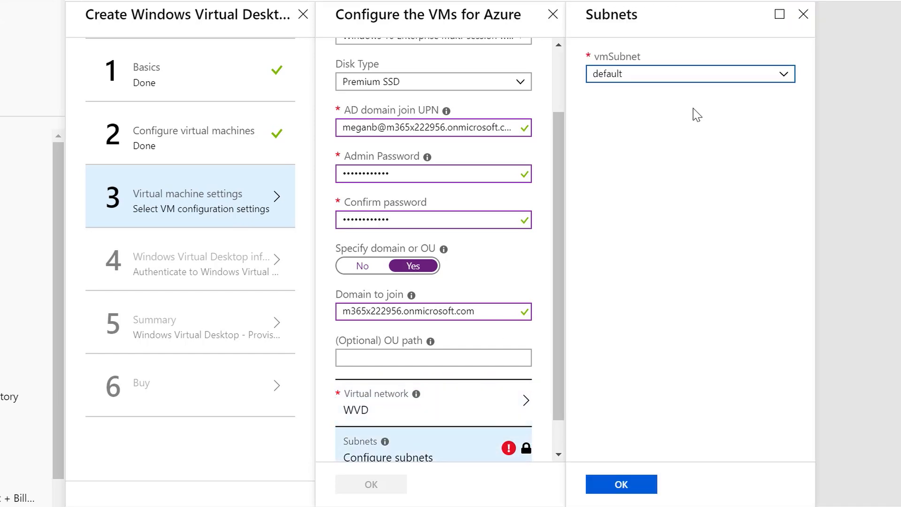
{"action": "left_click", "coordinate": [689, 74]}
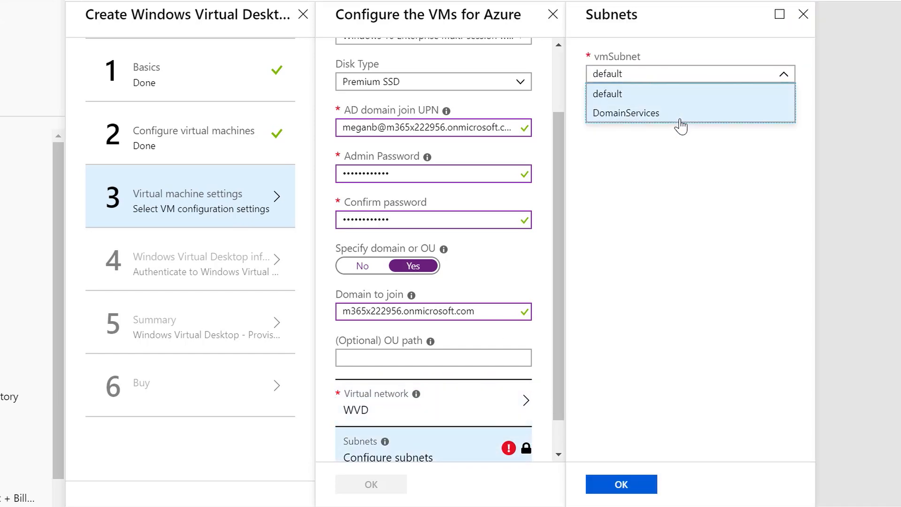
{"action": "left_click", "coordinate": [626, 113]}
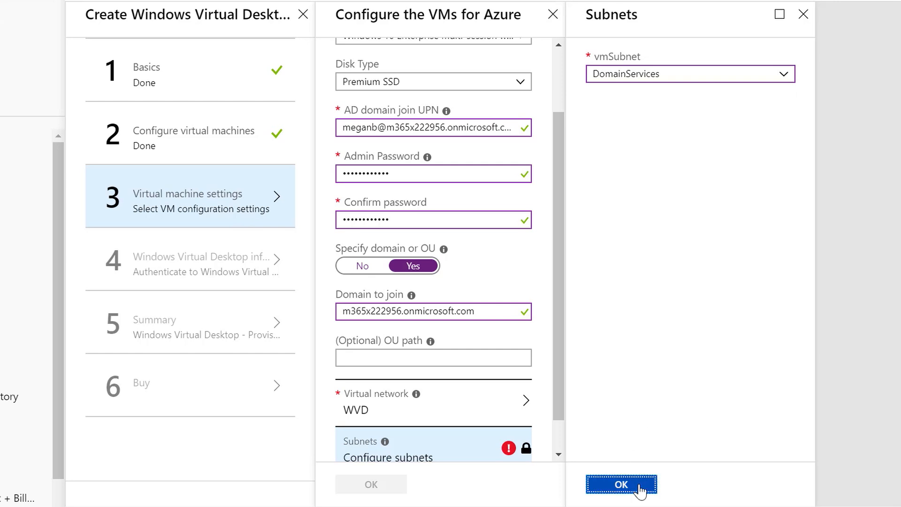
{"action": "left_click", "coordinate": [620, 485]}
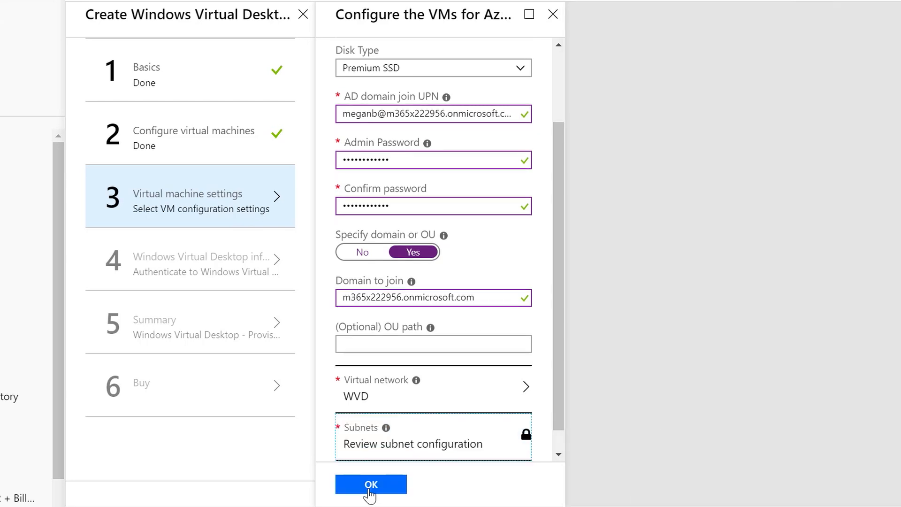
{"action": "left_click", "coordinate": [371, 483]}
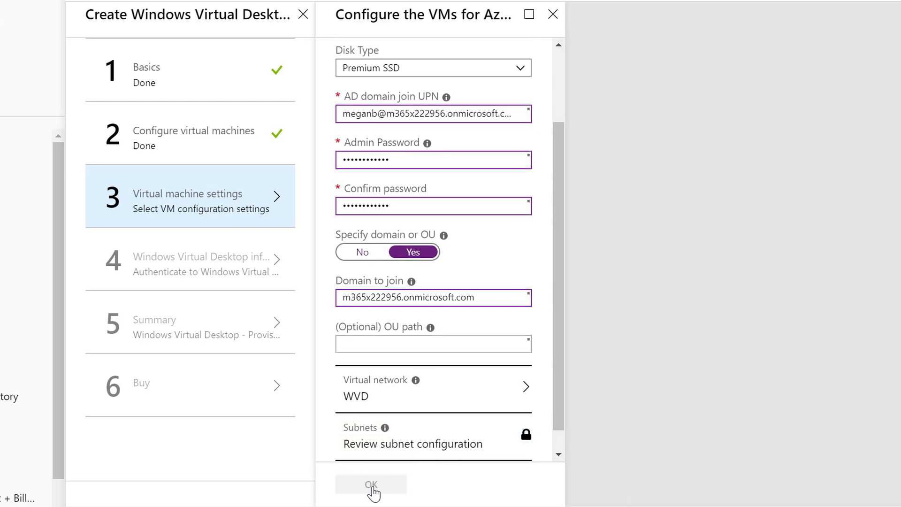
Name the tenant Windows Virtual Desktop and keep UPN as the RDS owner type after trying Service principal.
{"action": "left_click", "coordinate": [371, 484]}
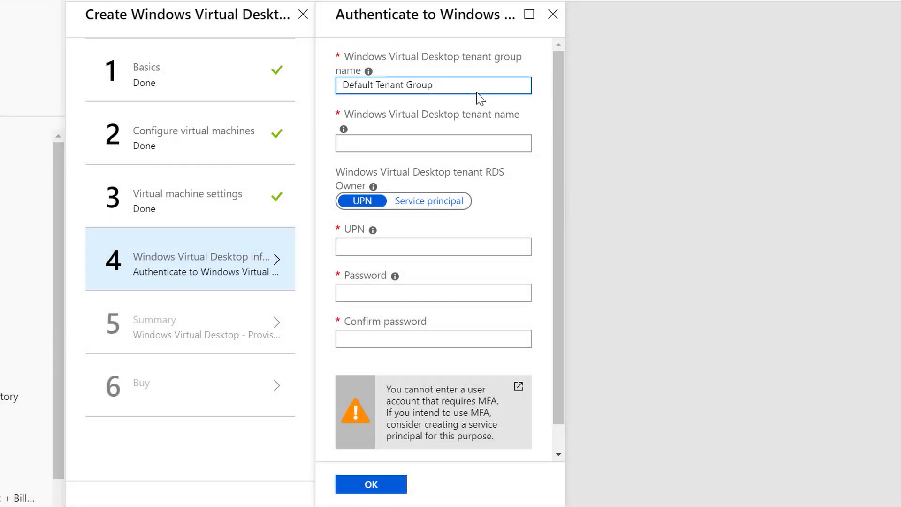
{"action": "type", "text": "Wi"}
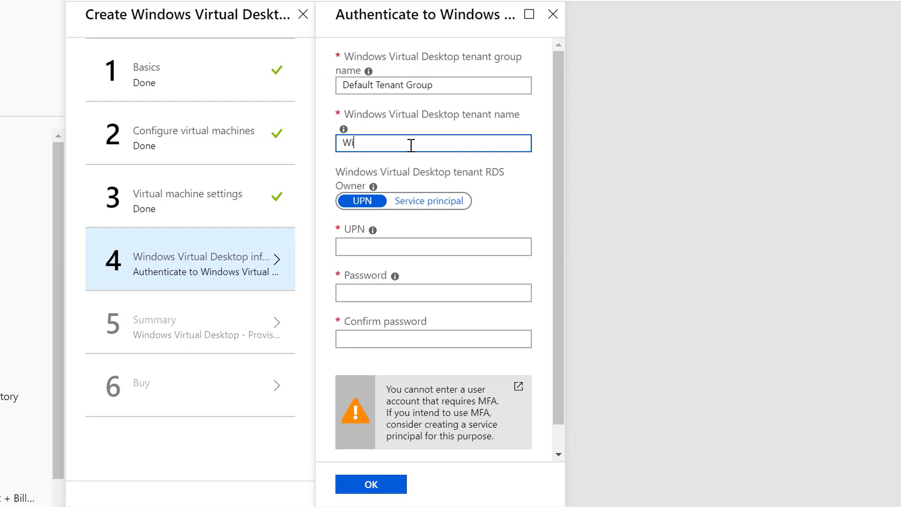
{"action": "type", "text": "ndows Virtual Desk"}
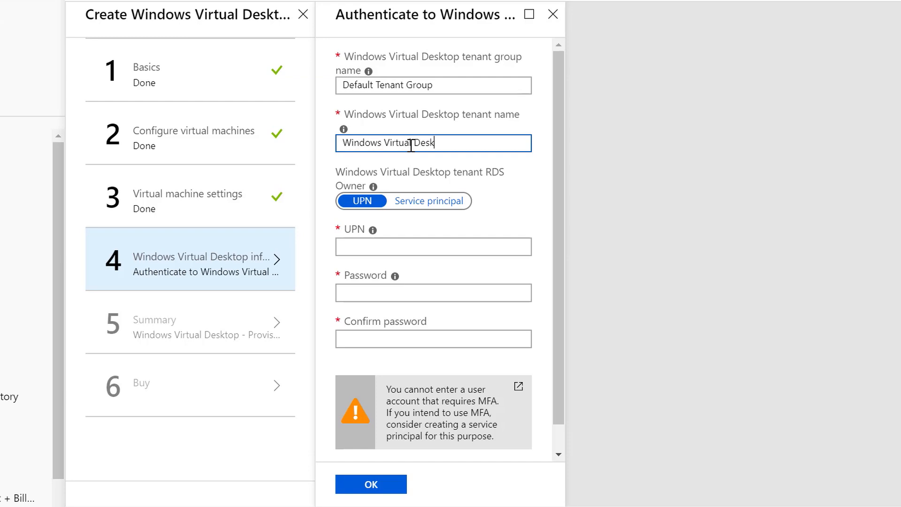
{"action": "type", "text": "top"}
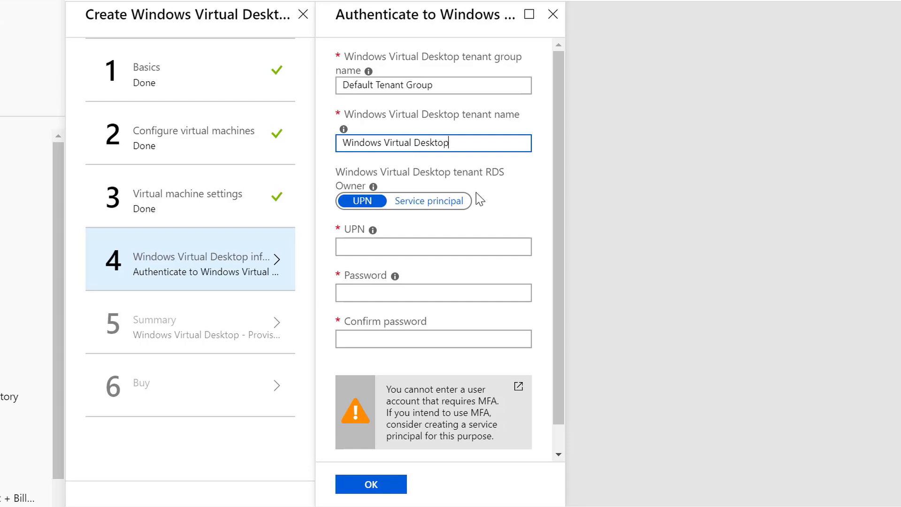
{"action": "mouse_move", "coordinate": [457, 217]}
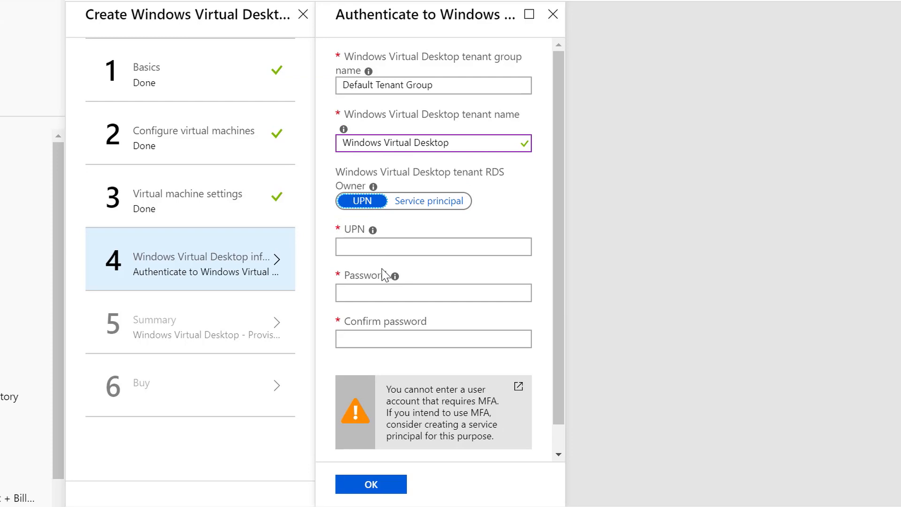
{"action": "left_click", "coordinate": [428, 189]}
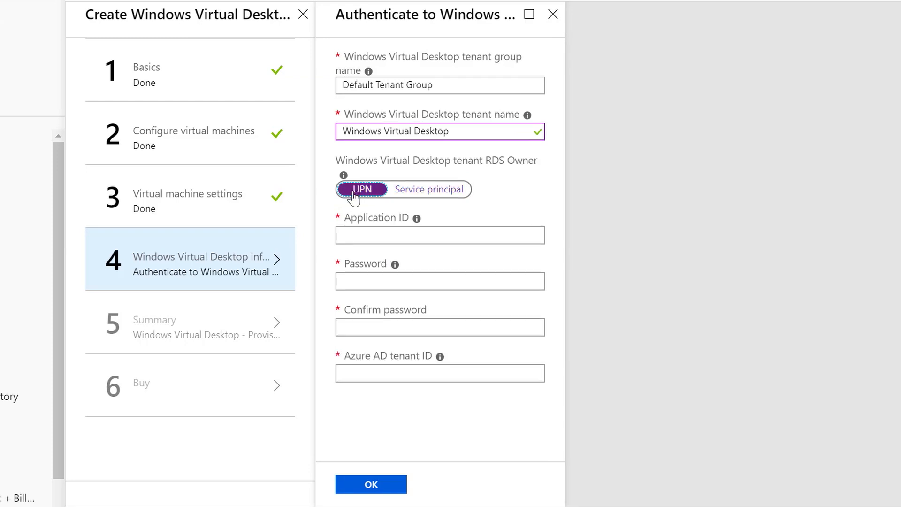
{"action": "left_click", "coordinate": [428, 189]}
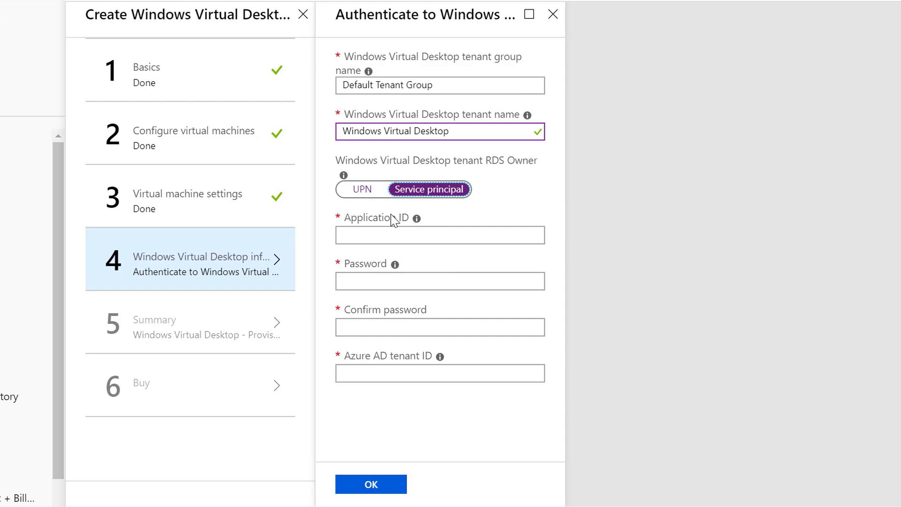
Enter the owner UPN starting megan...222956.onmi and its password twice.
{"action": "left_click", "coordinate": [360, 188]}
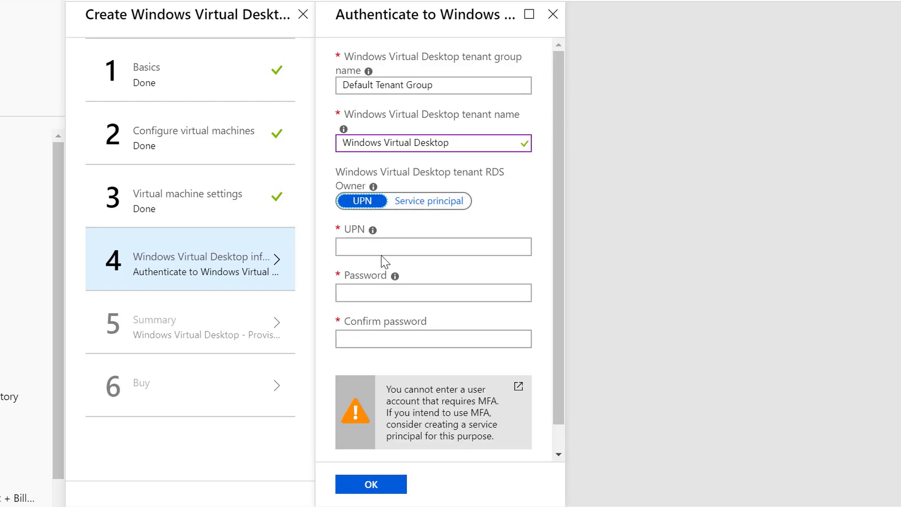
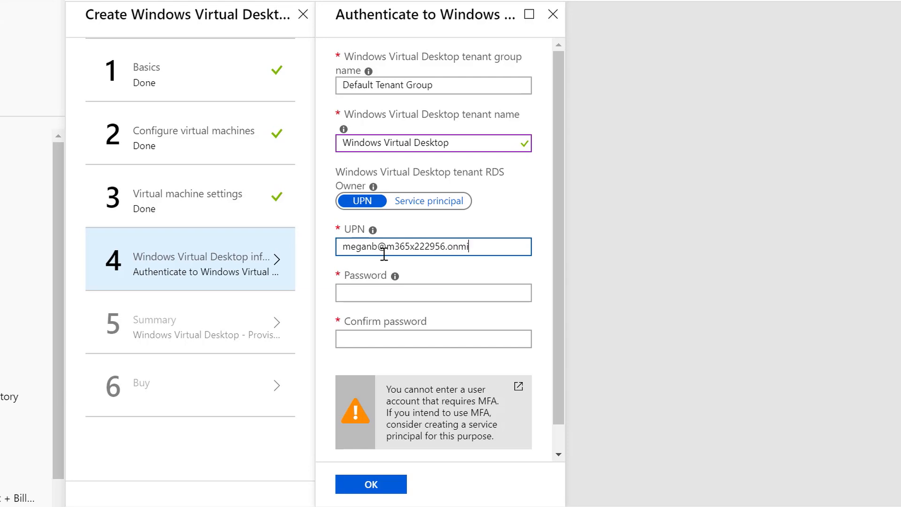
{"action": "left_click", "coordinate": [433, 292]}
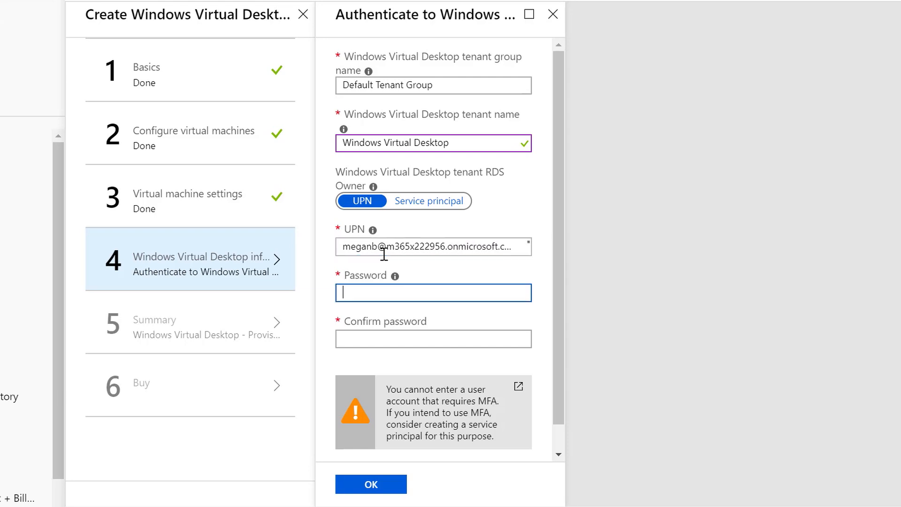
{"action": "type", "text": "password"}
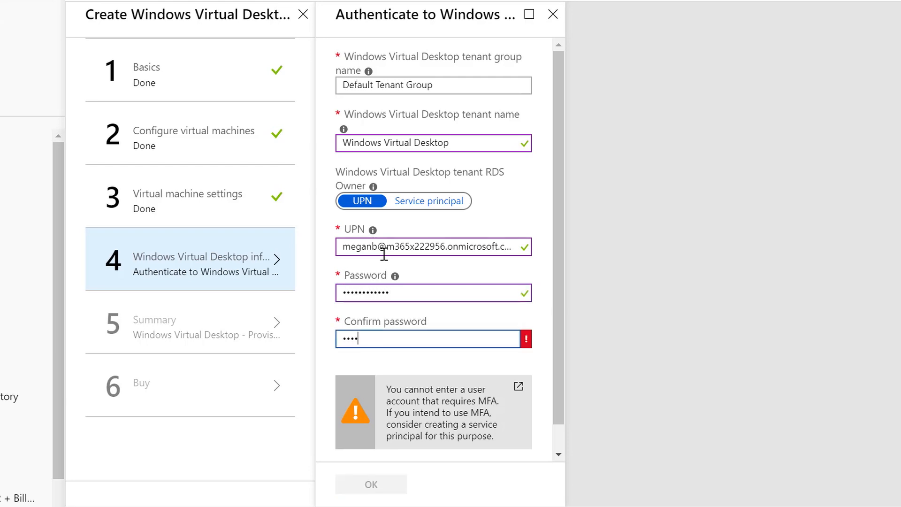
{"action": "type", "text": "password"}
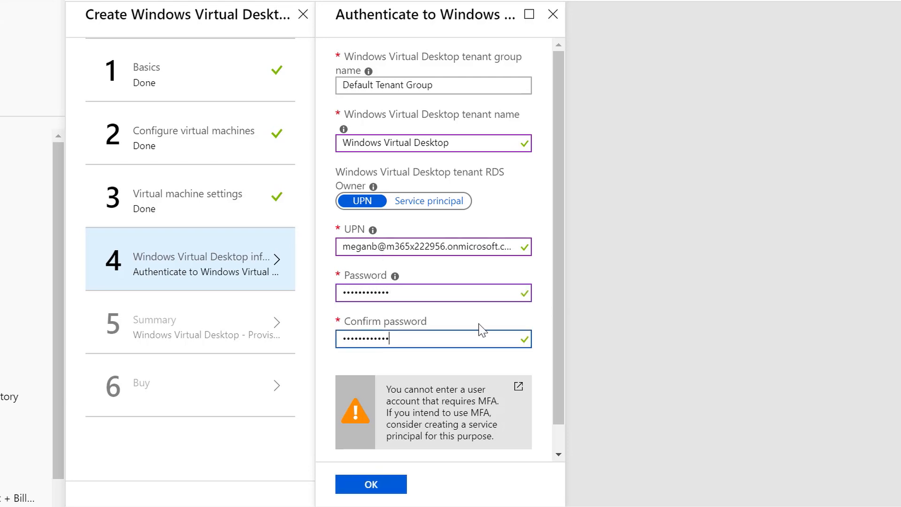
Confirm step 4, accept the validated Summary and create the deployment on the Buy blade.
{"action": "left_click", "coordinate": [370, 485]}
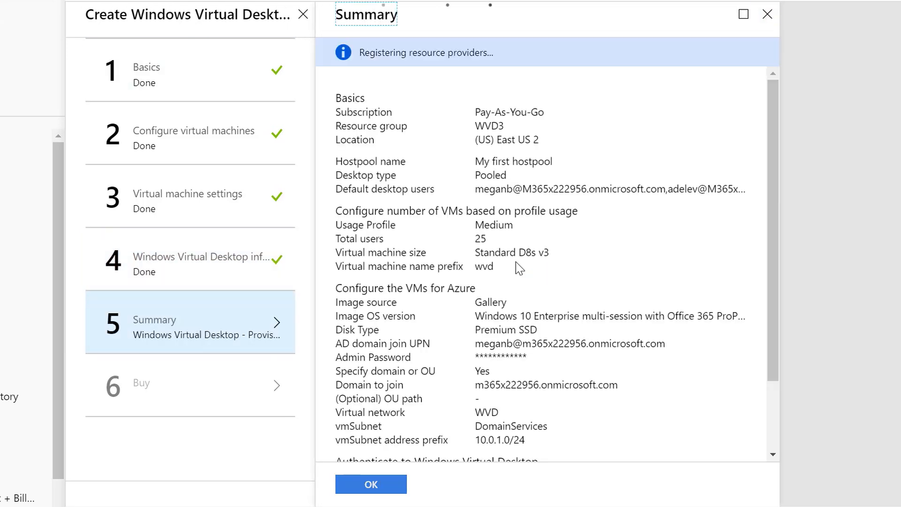
{"action": "left_click", "coordinate": [370, 484]}
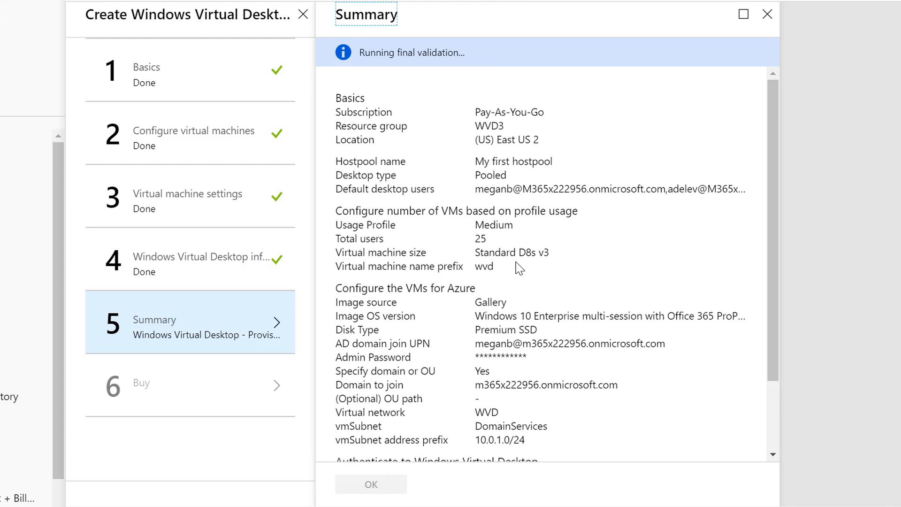
{"action": "scroll", "scroll_direction": "down", "scroll_amount": 3}
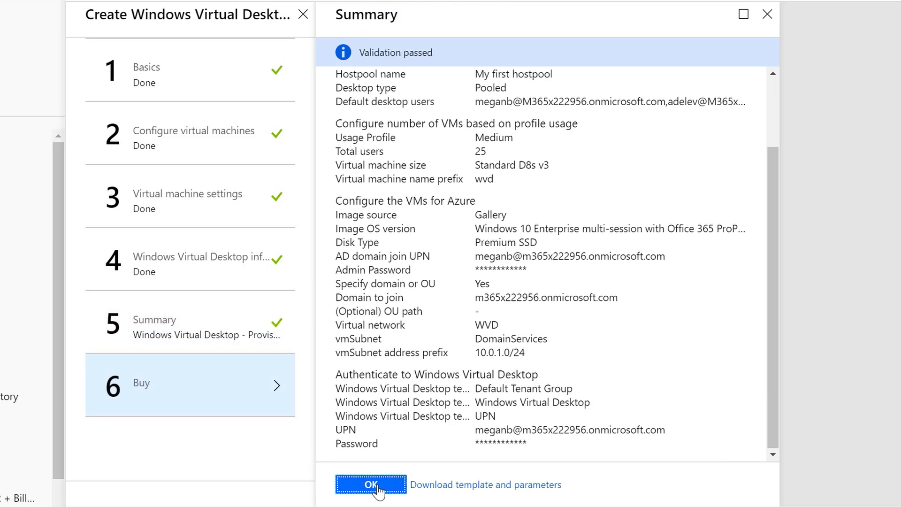
{"action": "left_click", "coordinate": [370, 484]}
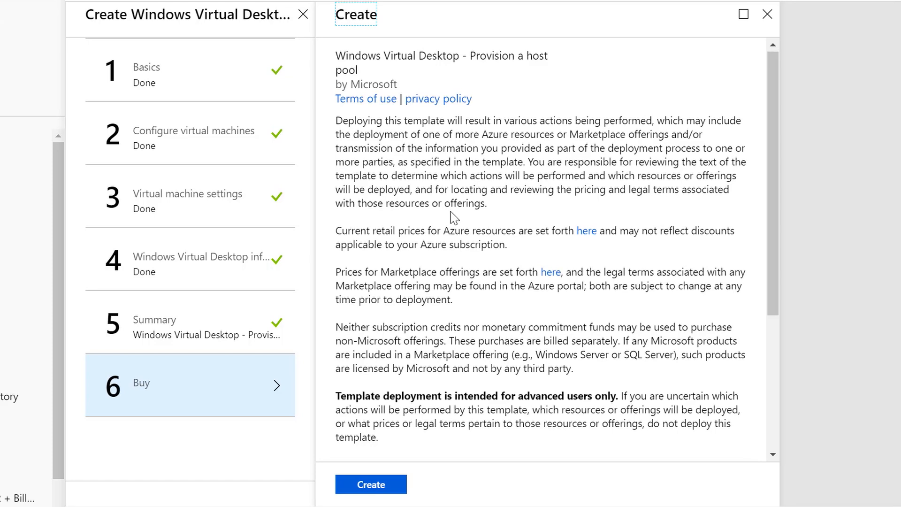
{"action": "scroll", "scroll_direction": "down", "scroll_amount": 3}
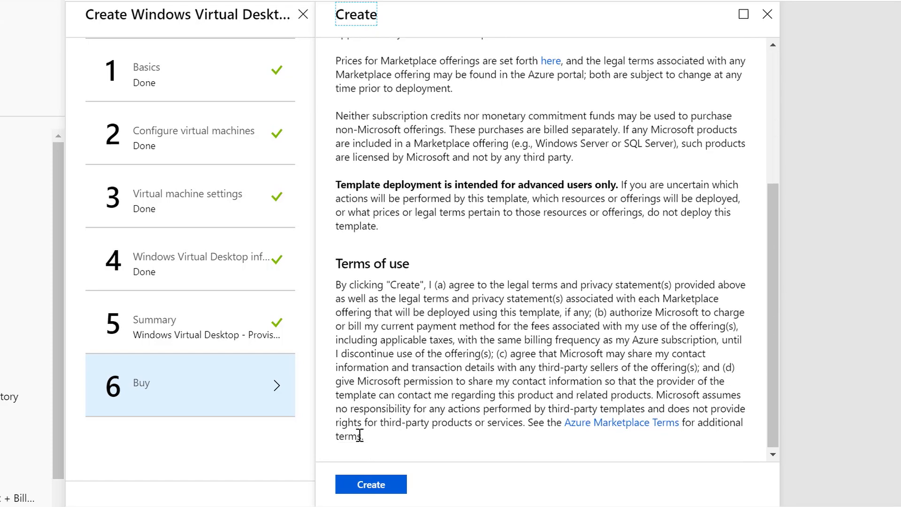
{"action": "left_click", "coordinate": [371, 485]}
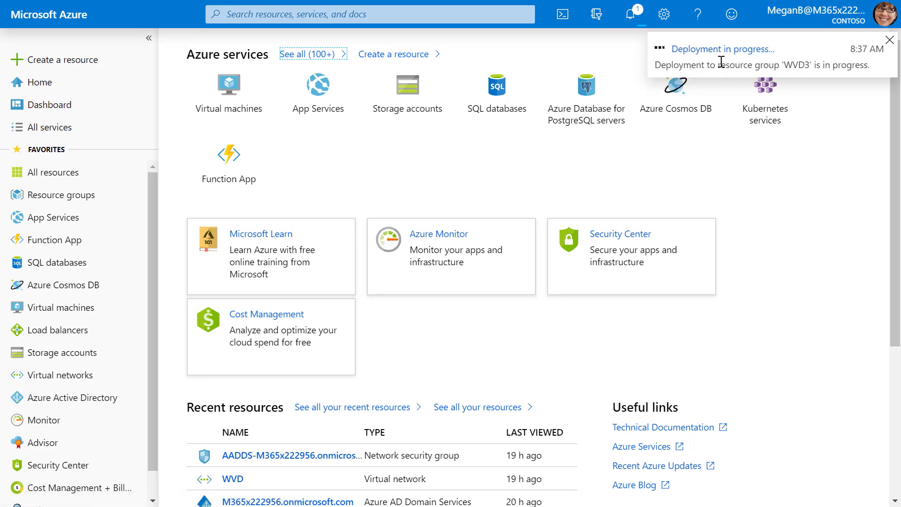
{"action": "mouse_move", "coordinate": [722, 49]}
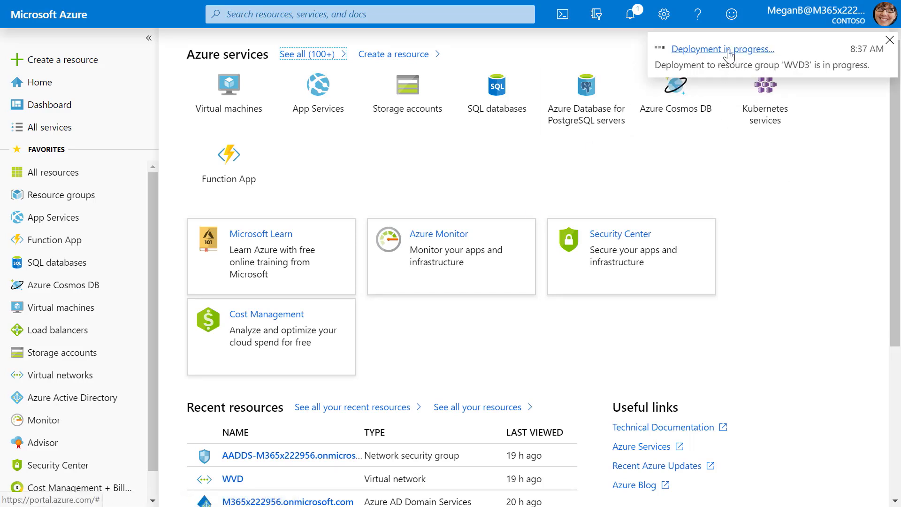
View the in-progress host pool deployment, then browse to aka.ms/wvdweb for the web client.
{"action": "left_click", "coordinate": [722, 49]}
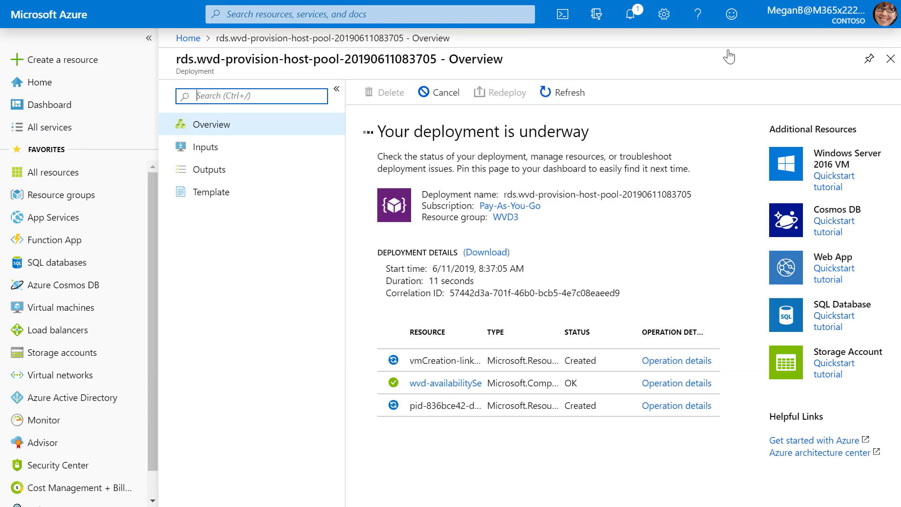
{"action": "type", "text": "aka.ms/wvdweb"}
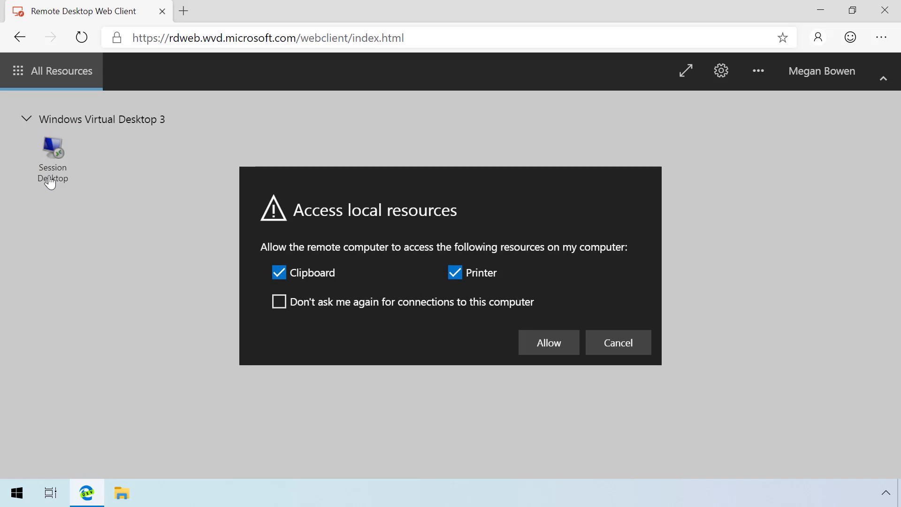
{"action": "mouse_move", "coordinate": [441, 309]}
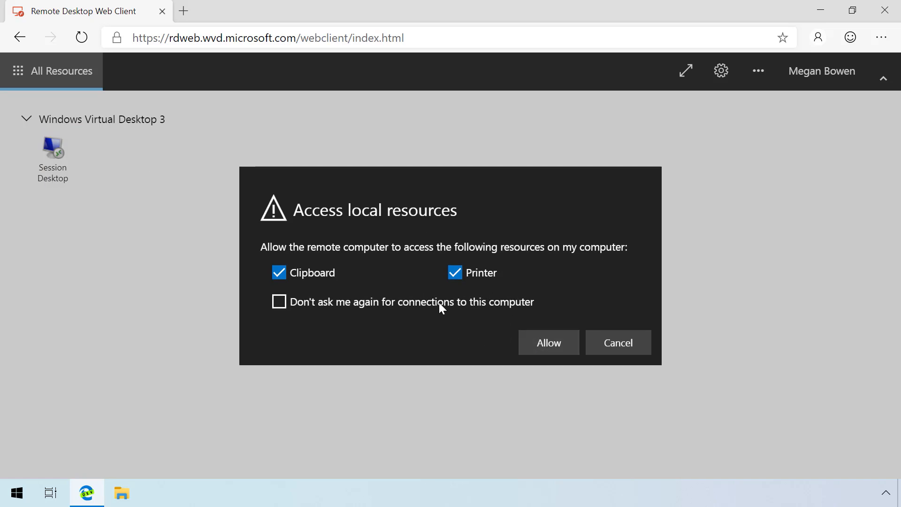
Permanently allow clipboard and printer access and sign in to connect the Session Desktop.
{"action": "left_click", "coordinate": [279, 302]}
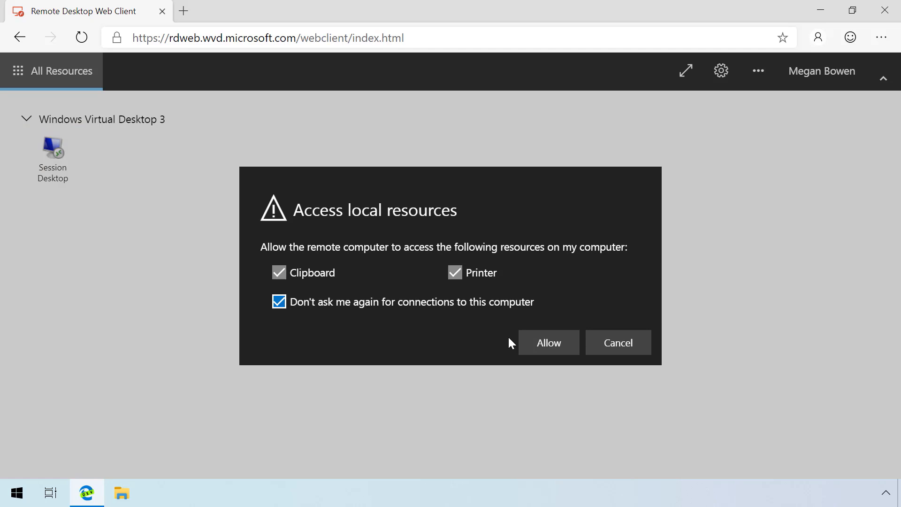
{"action": "mouse_move", "coordinate": [550, 343]}
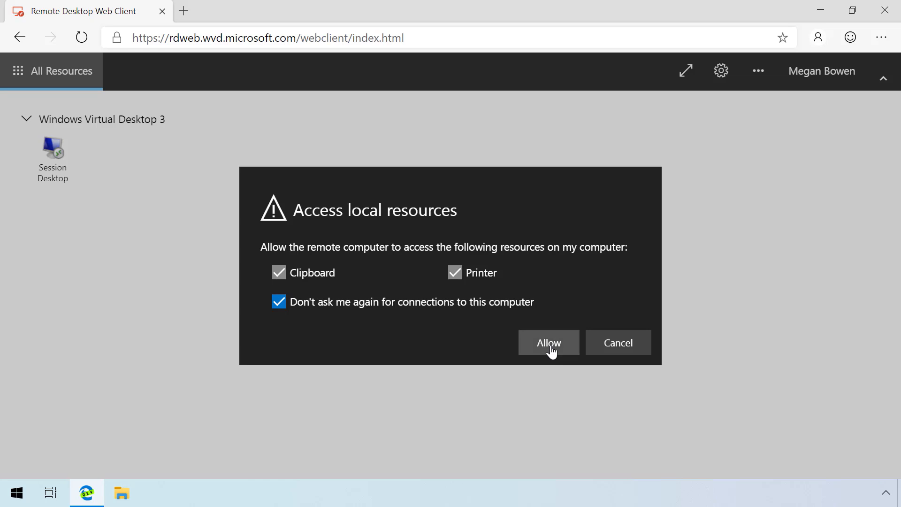
{"action": "left_click", "coordinate": [547, 342]}
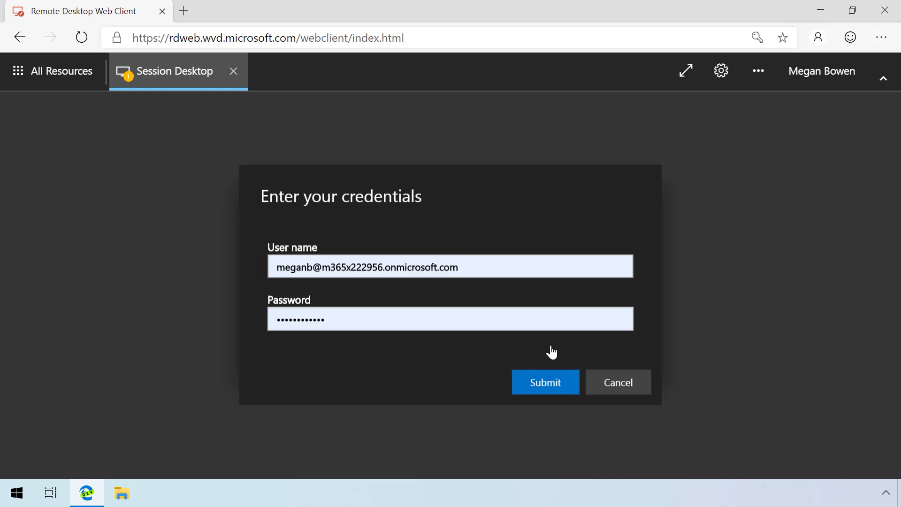
{"action": "left_click", "coordinate": [545, 382]}
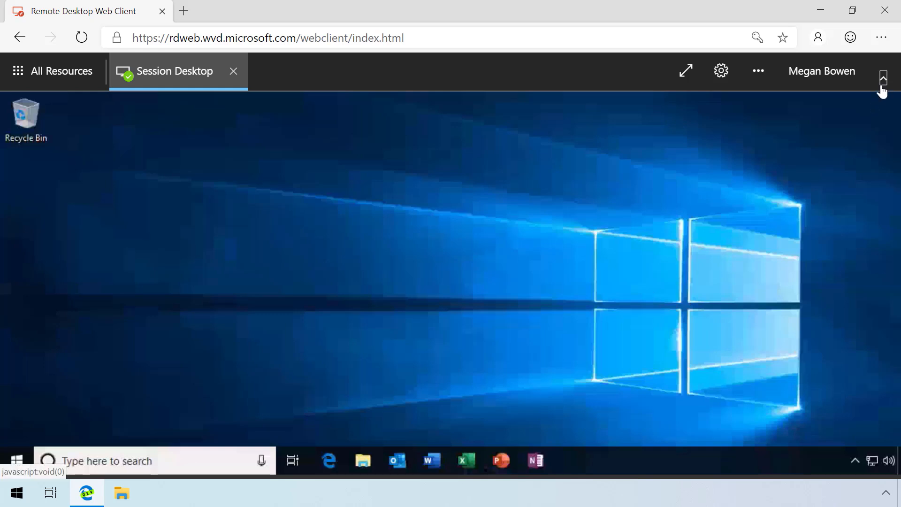
{"action": "left_click", "coordinate": [883, 76]}
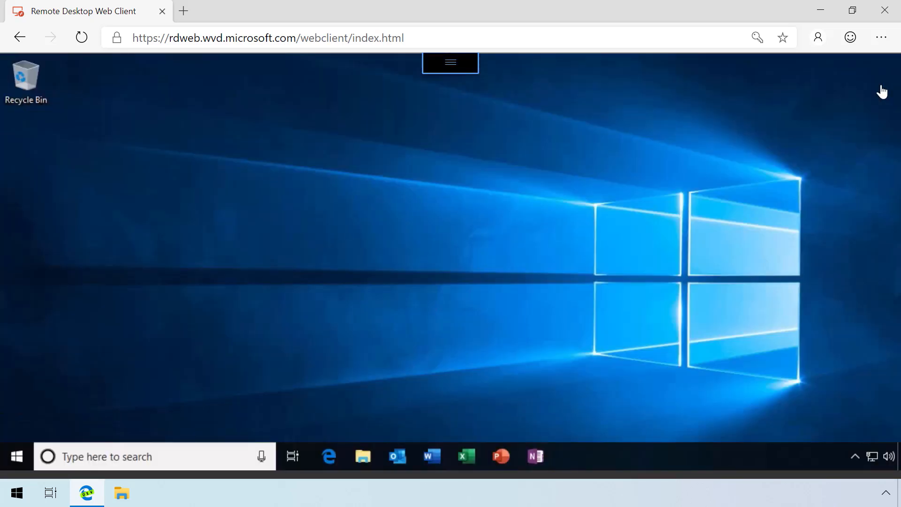
{"action": "left_click", "coordinate": [450, 62]}
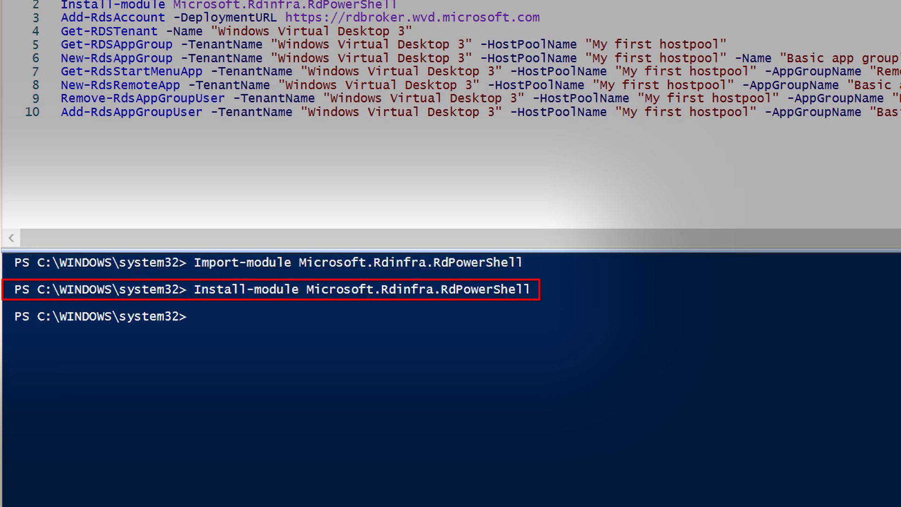
Run Add-RdsAccount and sign in with the password to connect to the WVD deployment.
{"action": "left_click", "coordinate": [231, 38]}
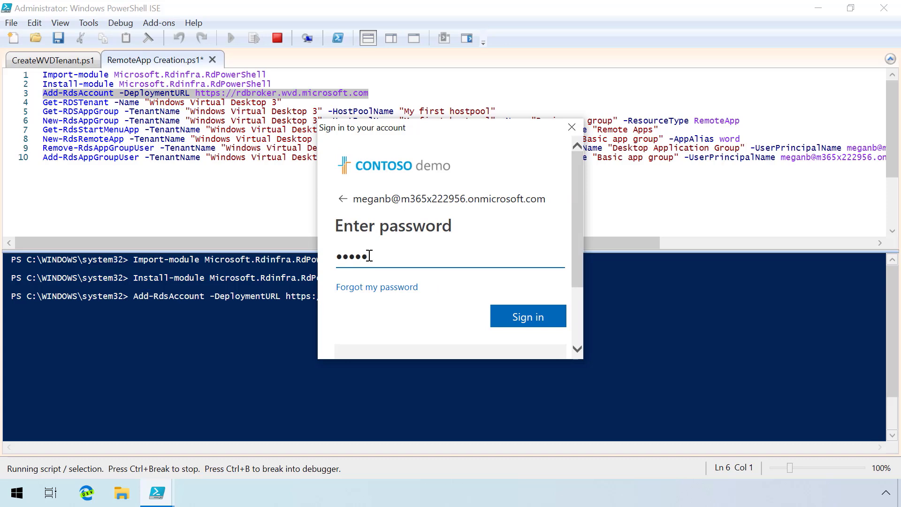
{"action": "type", "text": "password"}
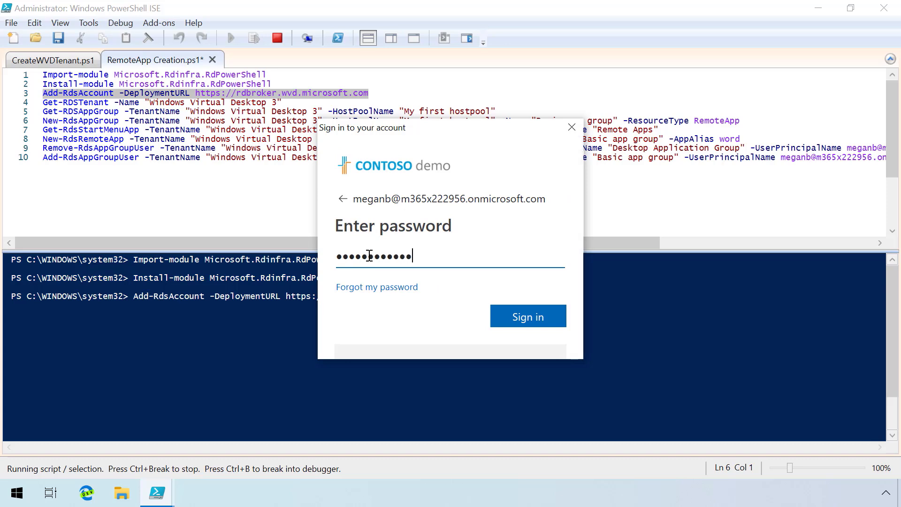
{"action": "left_click", "coordinate": [527, 316]}
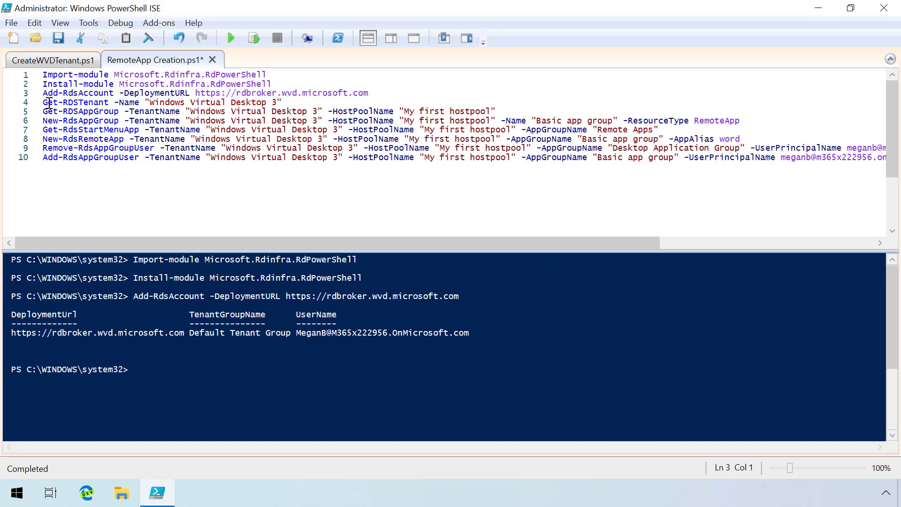
Run Get-RDSTenant to show Windows Virtual Desktop 3 and its default Desktop Application Group.
{"action": "left_click", "coordinate": [43, 103]}
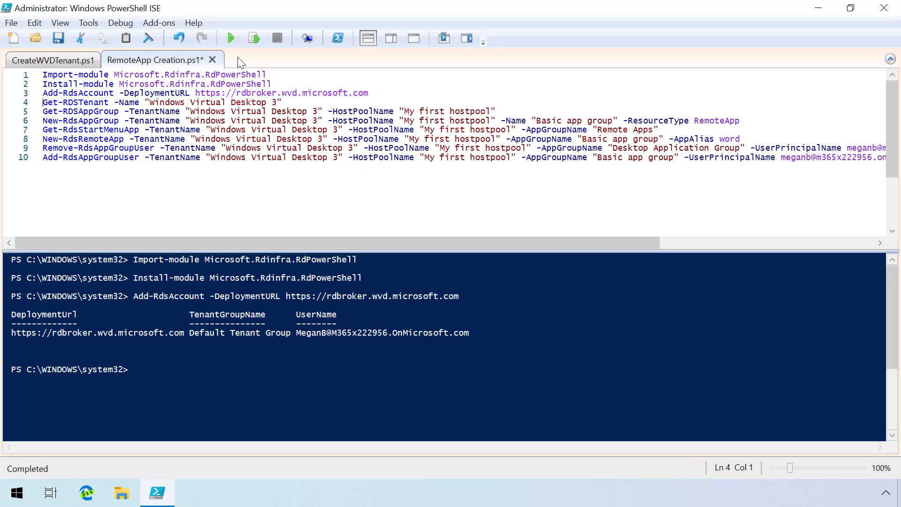
{"action": "left_click", "coordinate": [254, 38]}
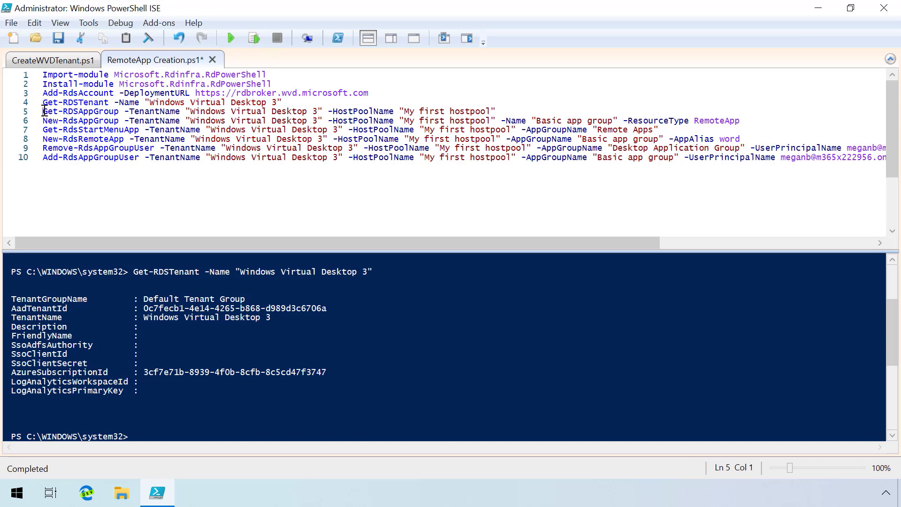
{"action": "left_click", "coordinate": [253, 37]}
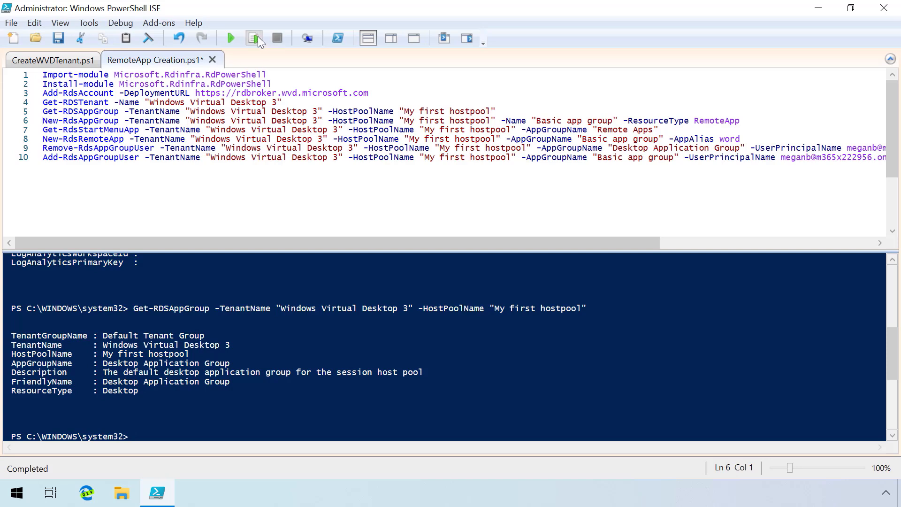
Create the RemoteApp group 'Basic app group' in My first hostpool and list its start menu apps, including Word.
{"action": "left_click", "coordinate": [253, 38]}
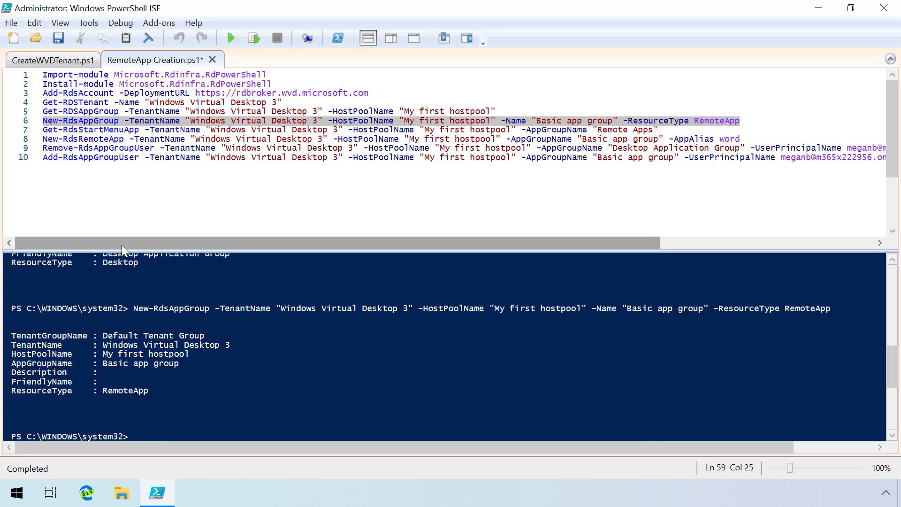
{"action": "left_click", "coordinate": [44, 130]}
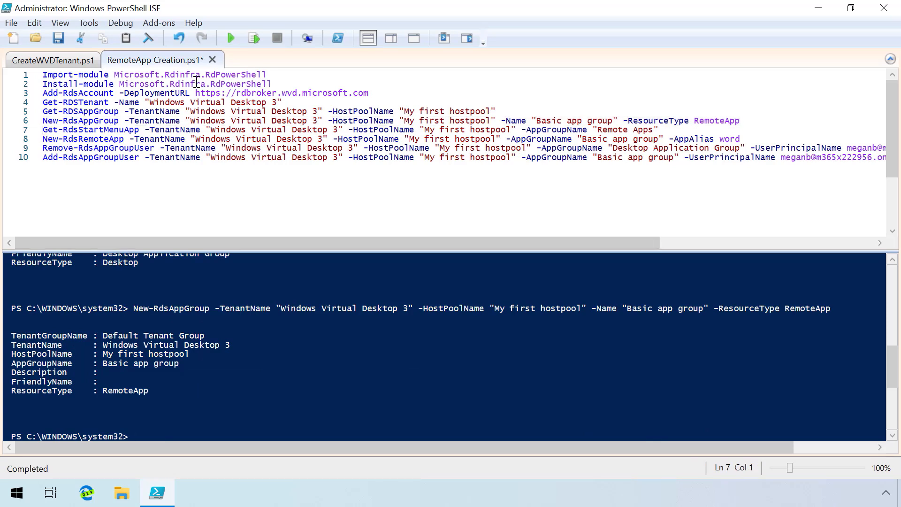
{"action": "mouse_move", "coordinate": [446, 186]}
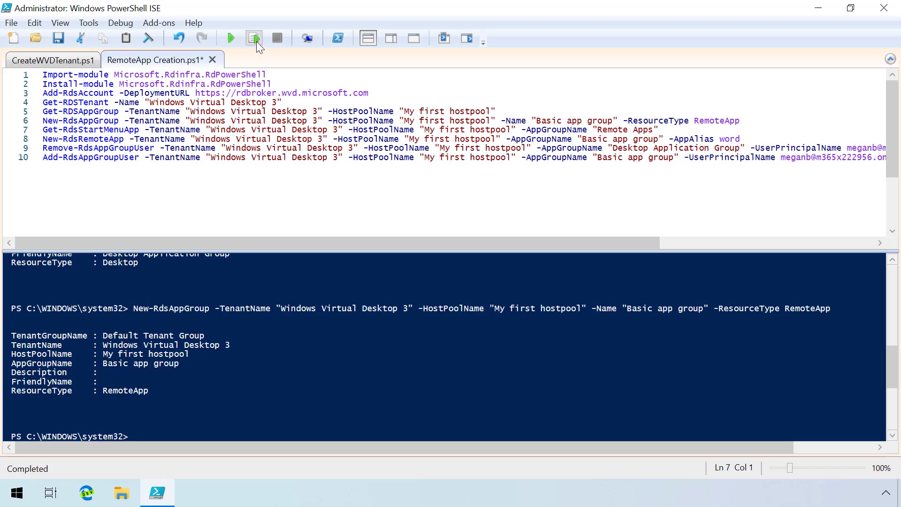
{"action": "left_click", "coordinate": [254, 38]}
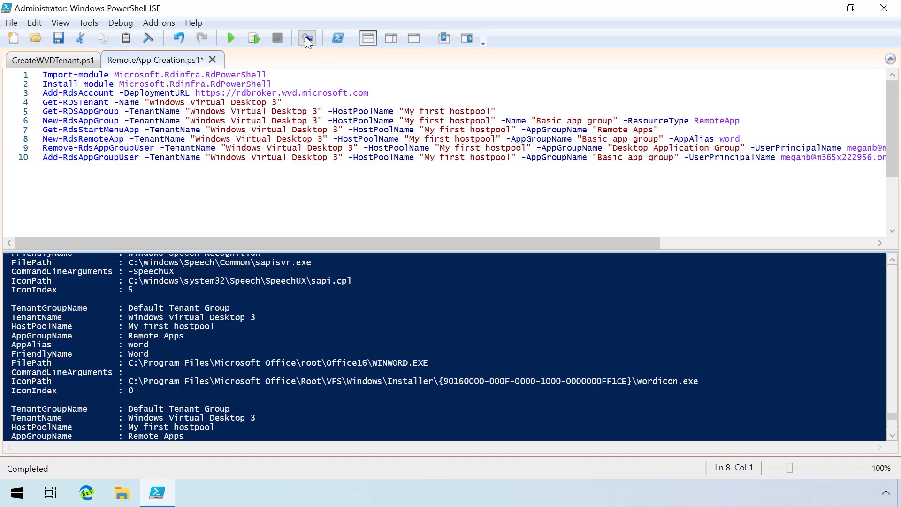
Publish a new RemoteApp named Word in Basic app group via New-RdsRemoteApp.
{"action": "left_click", "coordinate": [253, 38]}
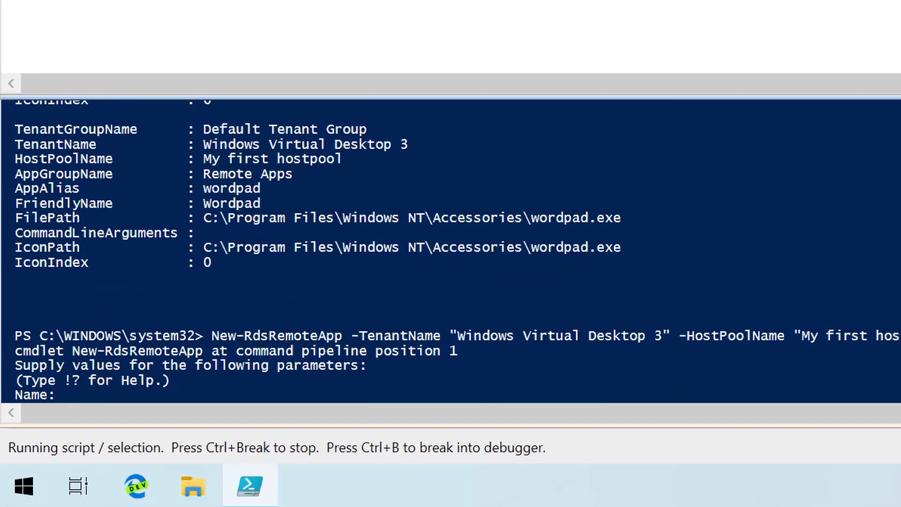
{"action": "type", "text": "Word"}
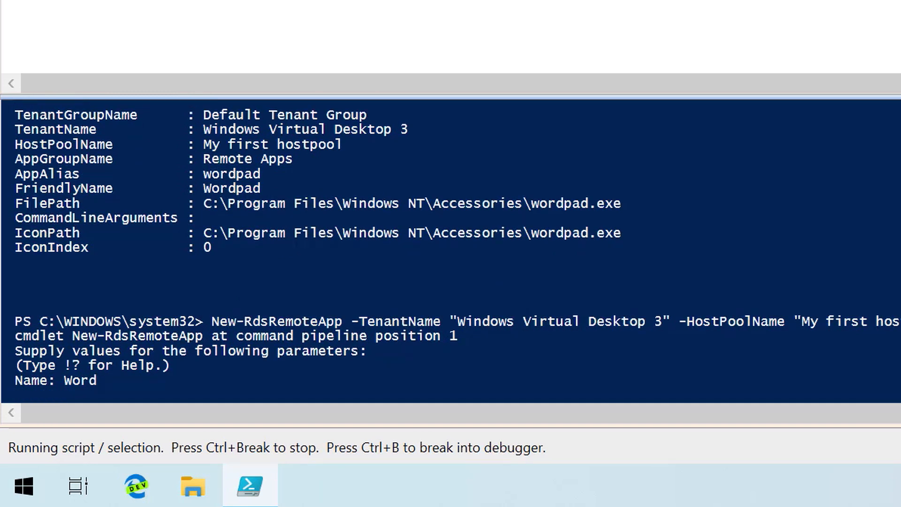
{"action": "key", "text": "Return"}
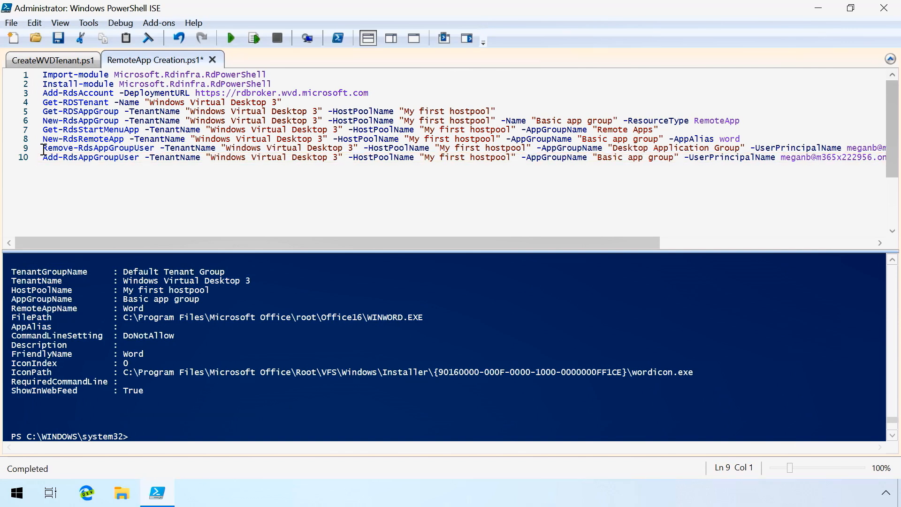
{"action": "mouse_move", "coordinate": [250, 60]}
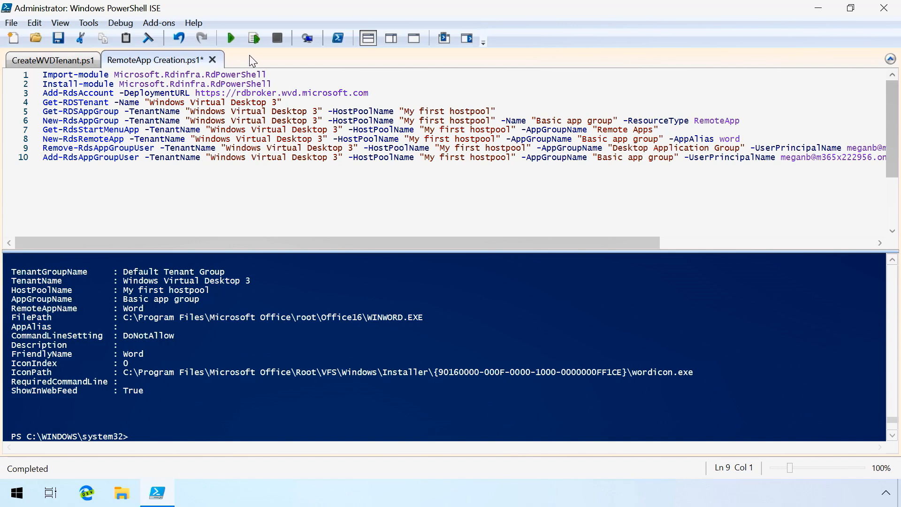
Remove the user from the desktop group and add them to Basic app group.
{"action": "left_click", "coordinate": [44, 158]}
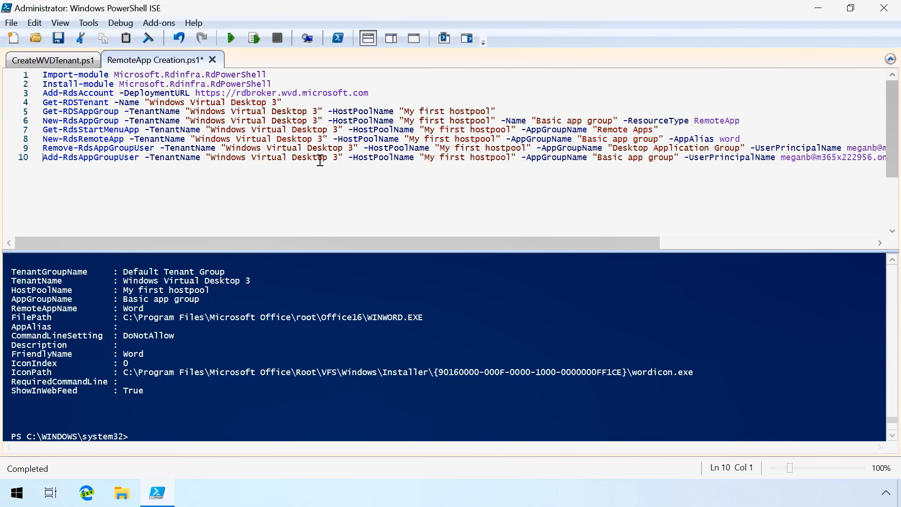
{"action": "mouse_move", "coordinate": [383, 168]}
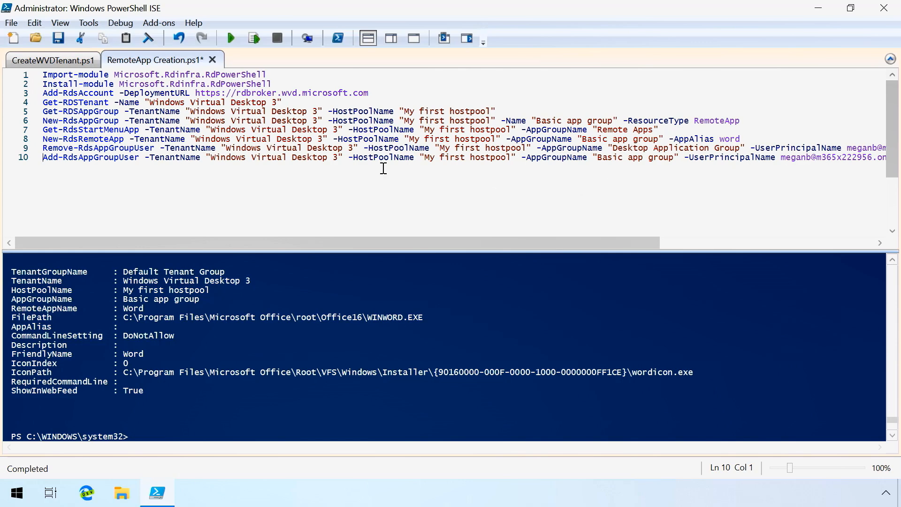
{"action": "left_click", "coordinate": [253, 37]}
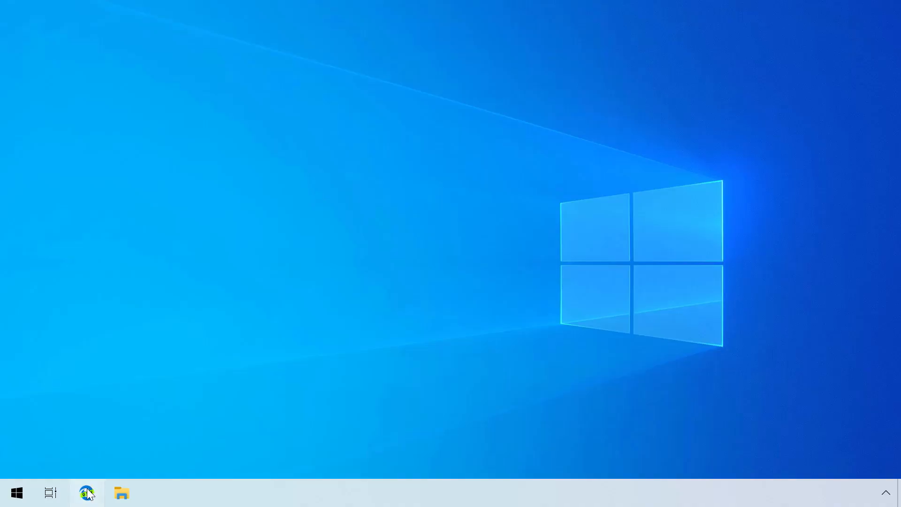
Browse to aka.ms/wvdweb in Edge and launch the published Word app under Windows Virtual Desktop 3.
{"action": "left_click", "coordinate": [87, 493]}
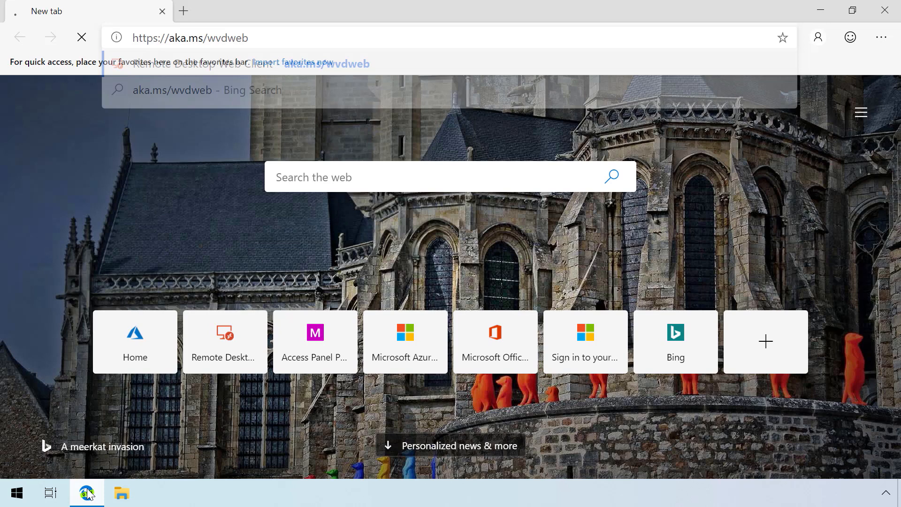
{"action": "left_click", "coordinate": [200, 64]}
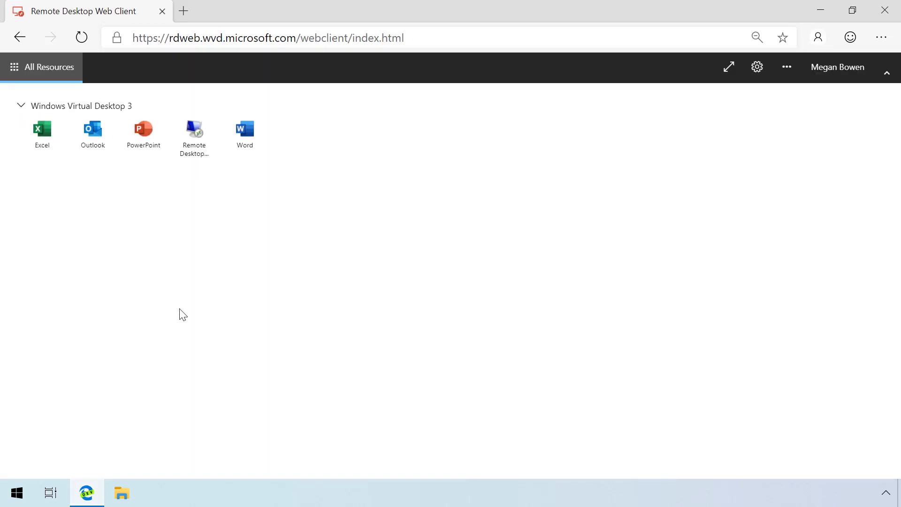
{"action": "mouse_move", "coordinate": [193, 136]}
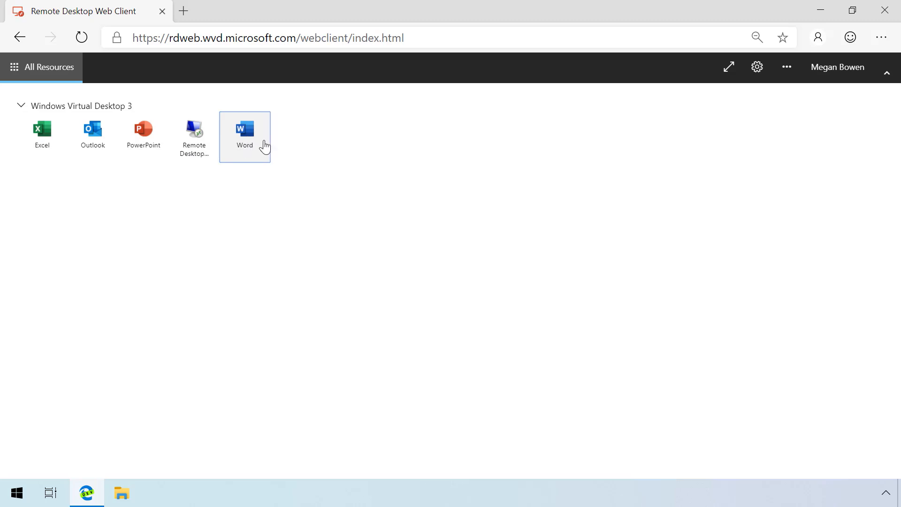
{"action": "left_click", "coordinate": [245, 127]}
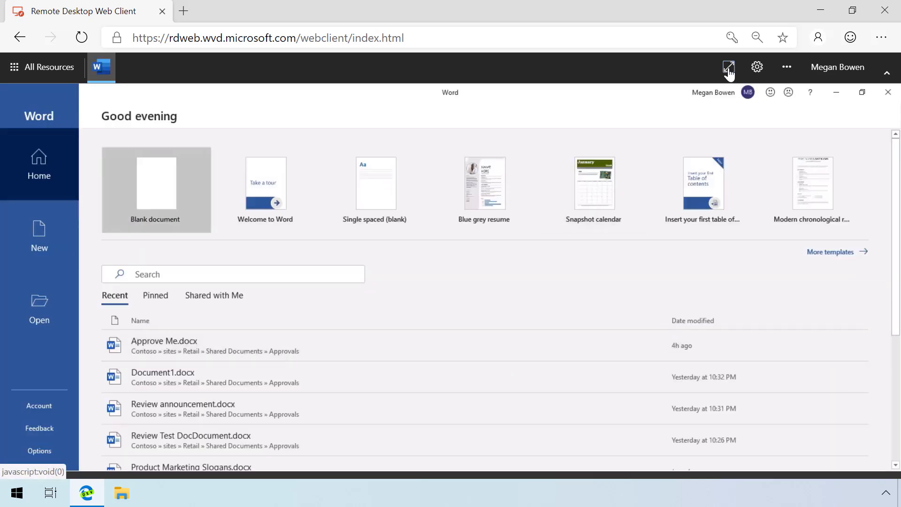
Go full screen and create a new document from the Welcome to Word template.
{"action": "left_click", "coordinate": [728, 67]}
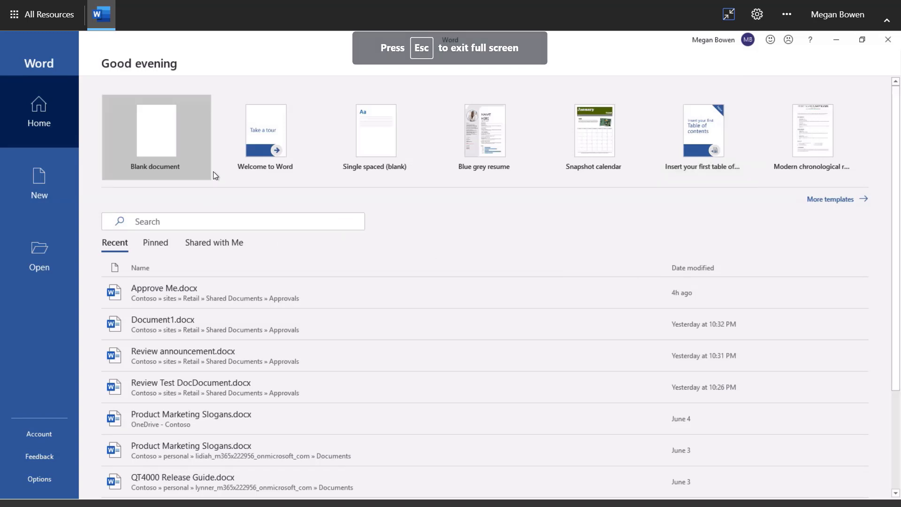
{"action": "mouse_move", "coordinate": [265, 137]}
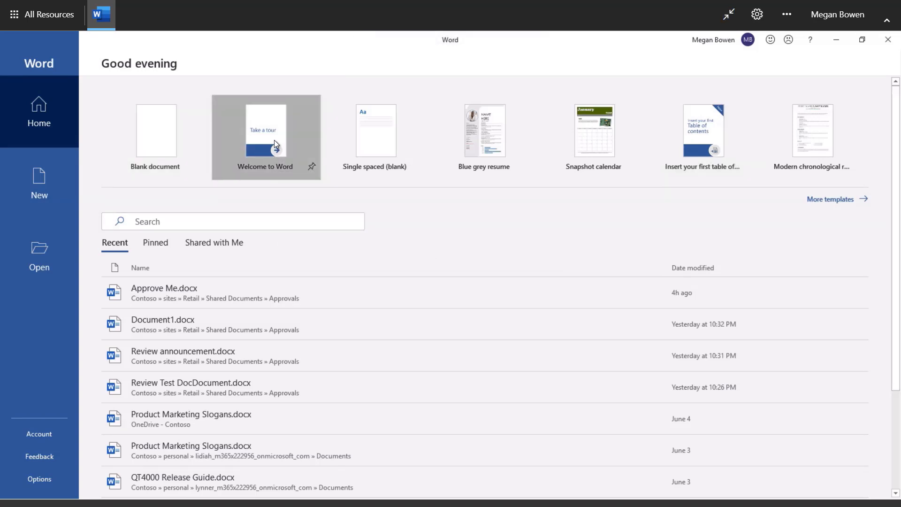
{"action": "left_click", "coordinate": [265, 137]}
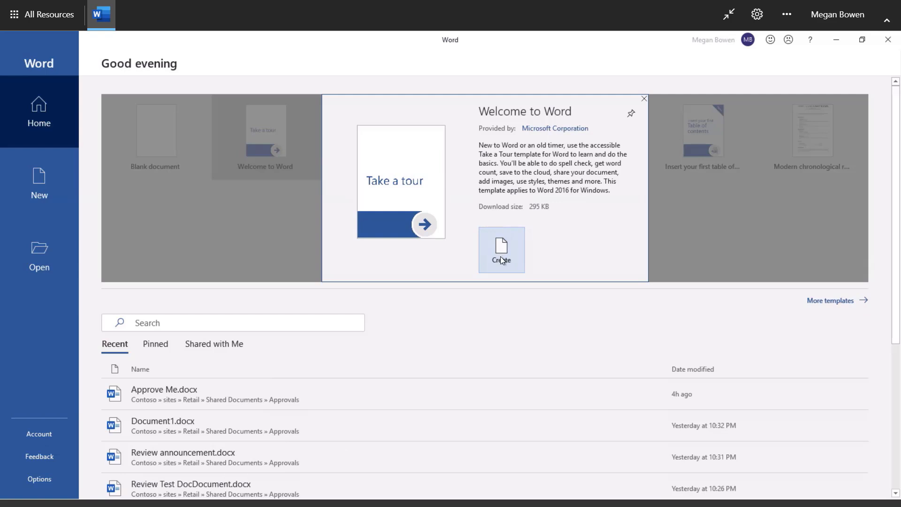
{"action": "left_click", "coordinate": [501, 250]}
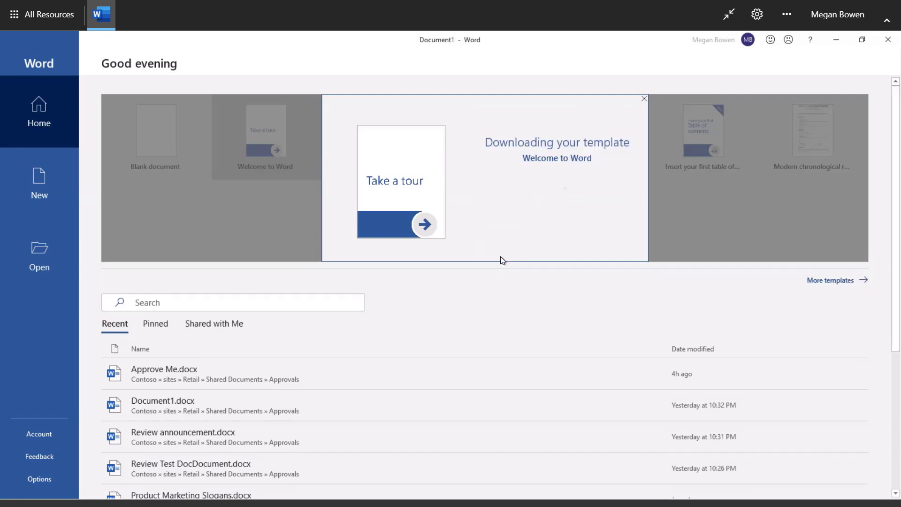